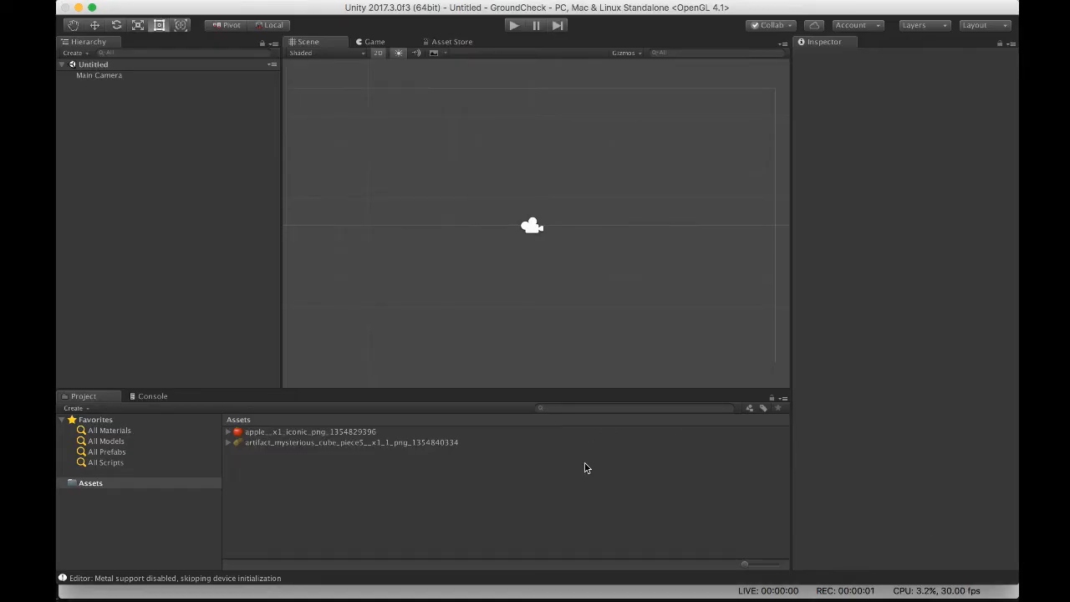
{"action": "mouse_move", "coordinate": [425, 513]}
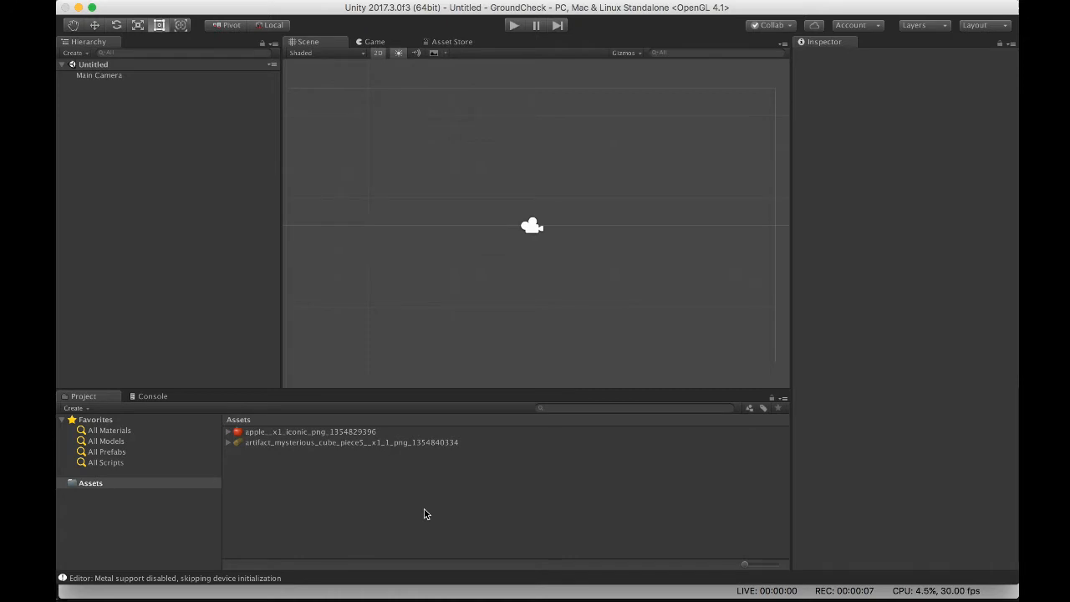
{"action": "mouse_move", "coordinate": [457, 450]}
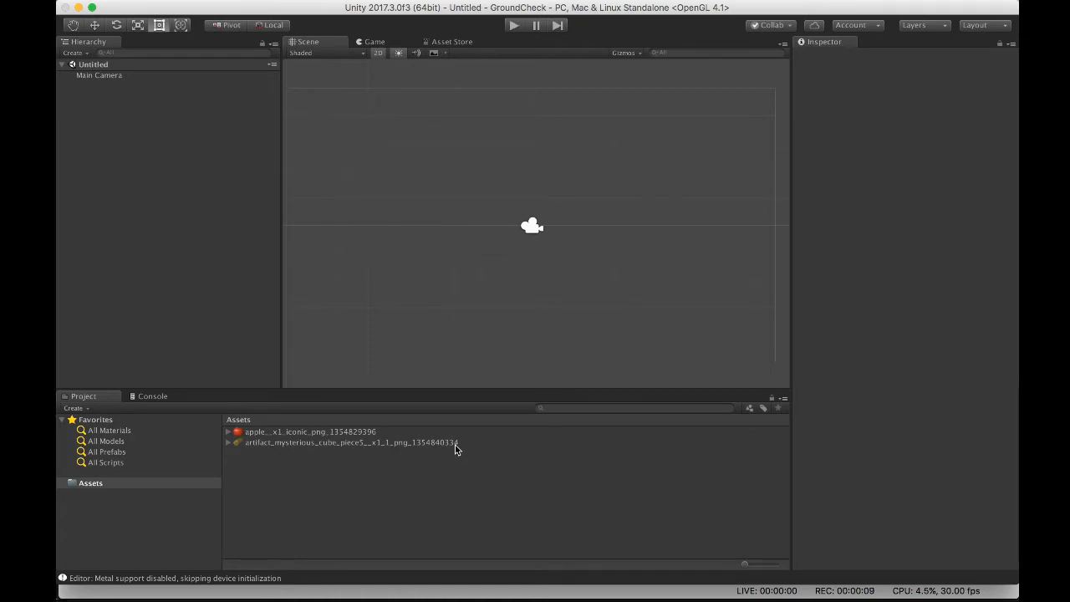
{"action": "mouse_move", "coordinate": [341, 397]}
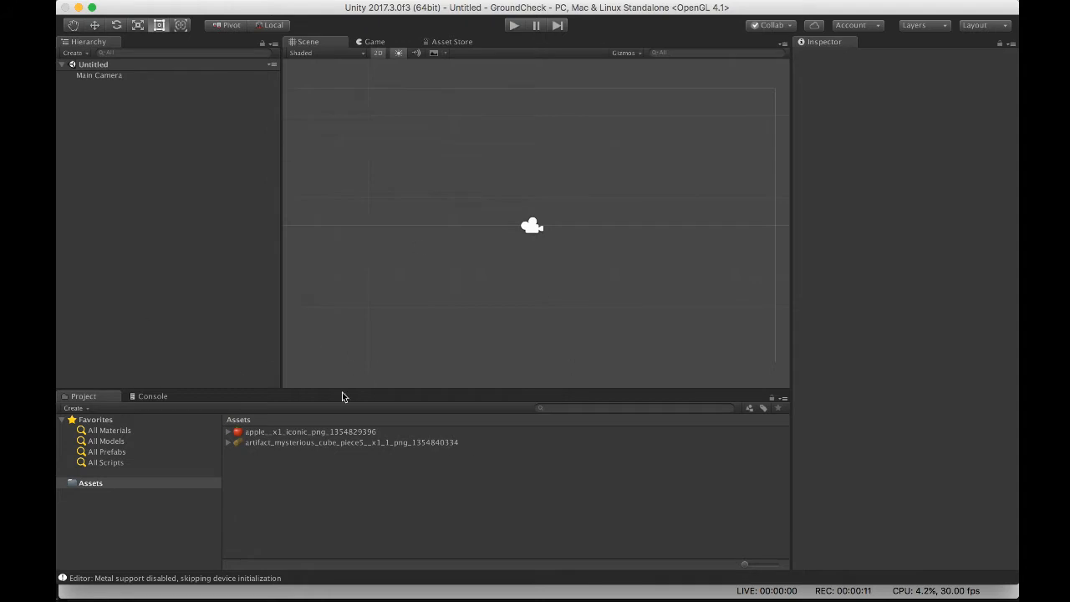
{"action": "mouse_move", "coordinate": [406, 450]}
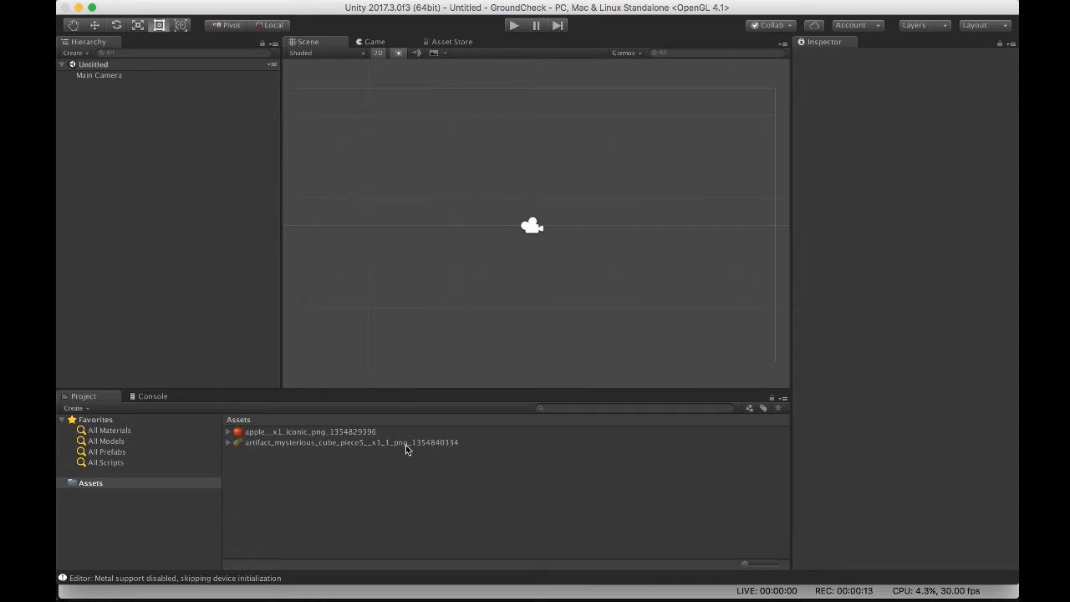
{"action": "mouse_move", "coordinate": [354, 452]}
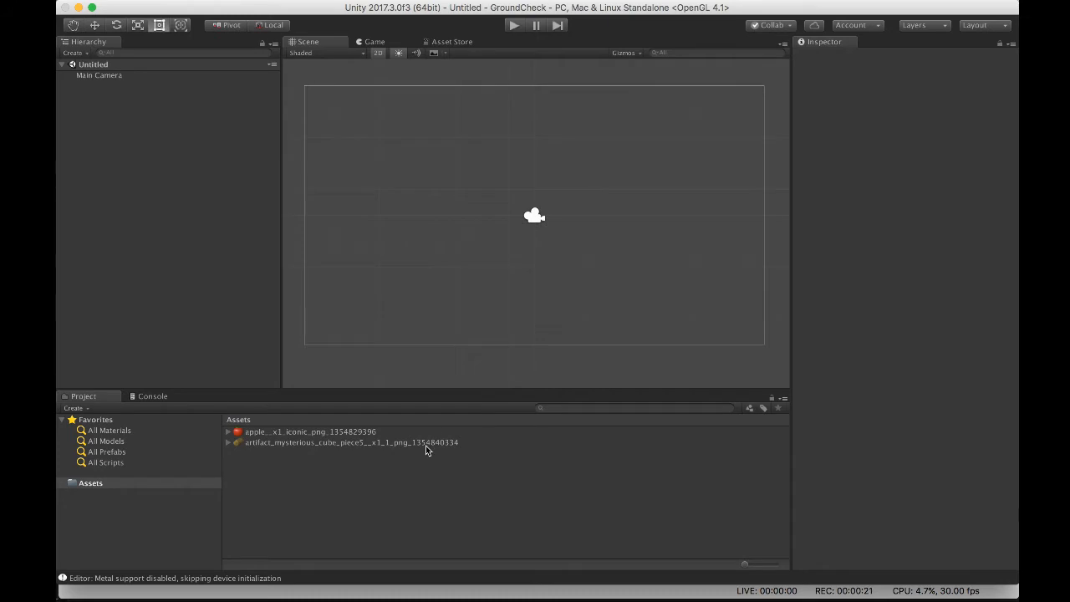
Place the mysterious cube sprite as a wide, flat ground strip low in the scene
{"action": "left_click_drag", "start_coordinate": [348, 442], "coordinate": [527, 294]}
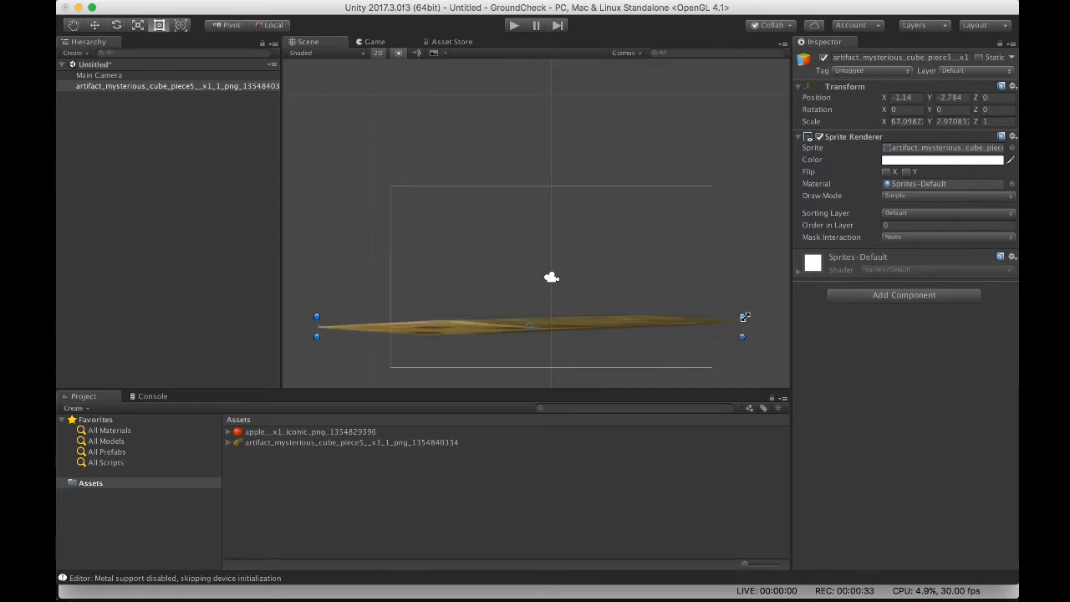
{"action": "left_click_drag", "start_coordinate": [742, 326], "coordinate": [779, 326]}
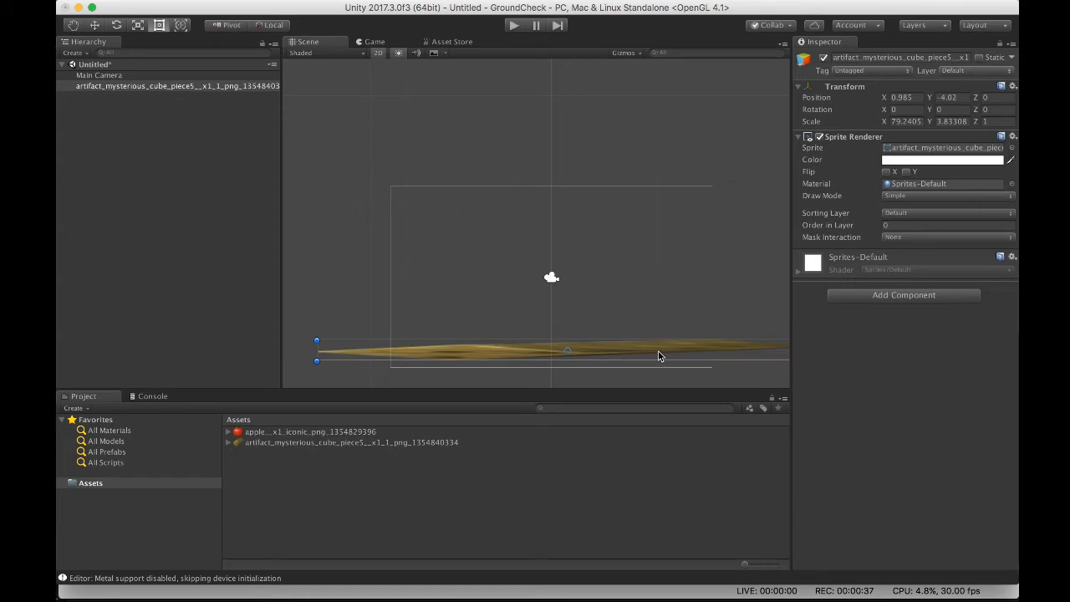
{"action": "mouse_move", "coordinate": [278, 438]}
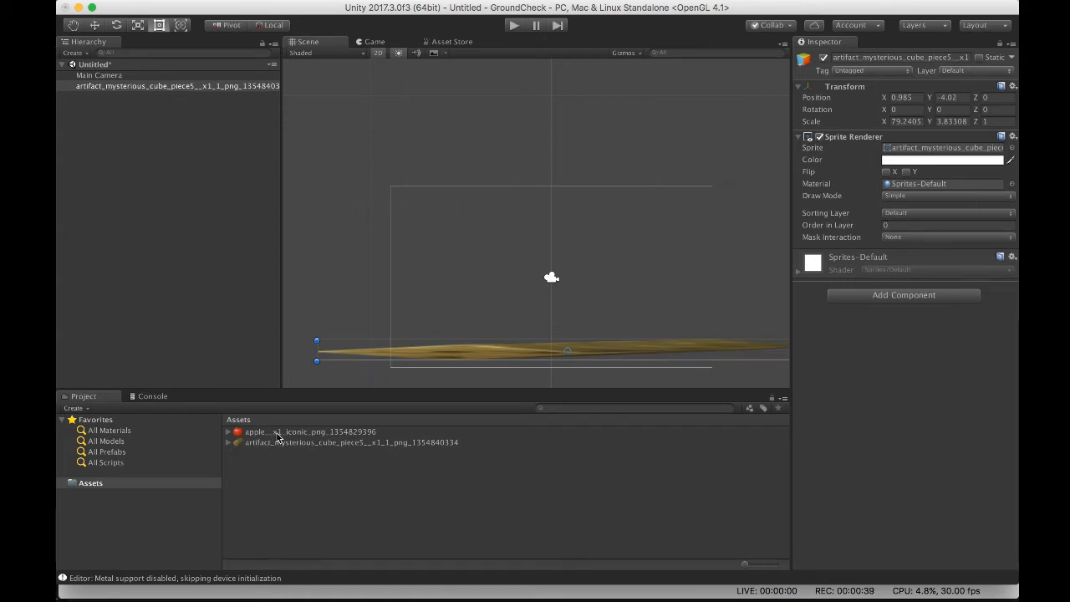
{"action": "mouse_move", "coordinate": [502, 354]}
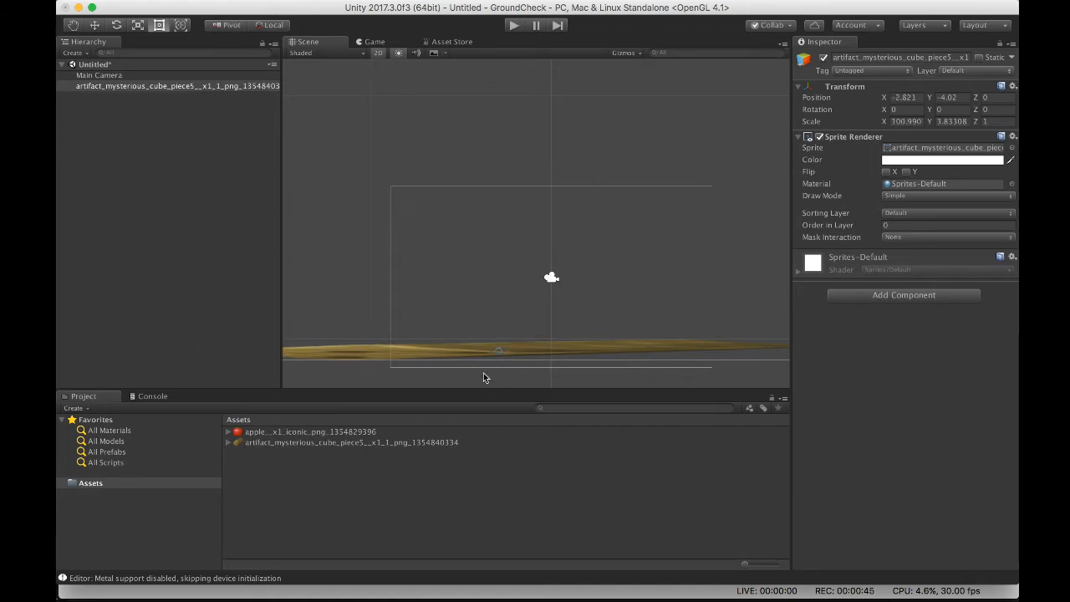
Add a Box Collider 2D from Physics 2D to the ground strip
{"action": "left_click", "coordinate": [903, 295]}
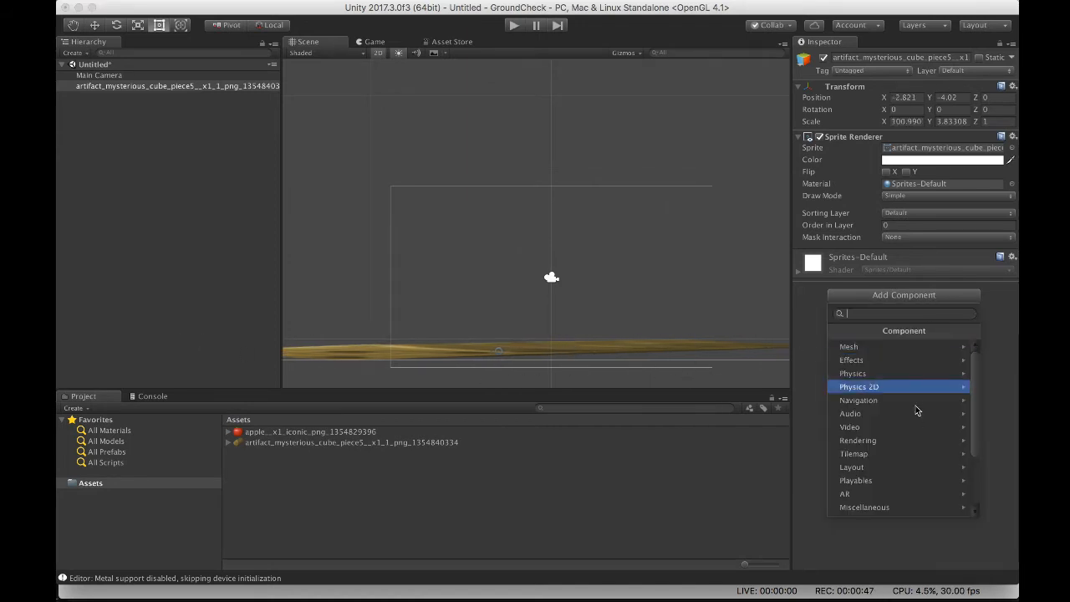
{"action": "left_click", "coordinate": [860, 387]}
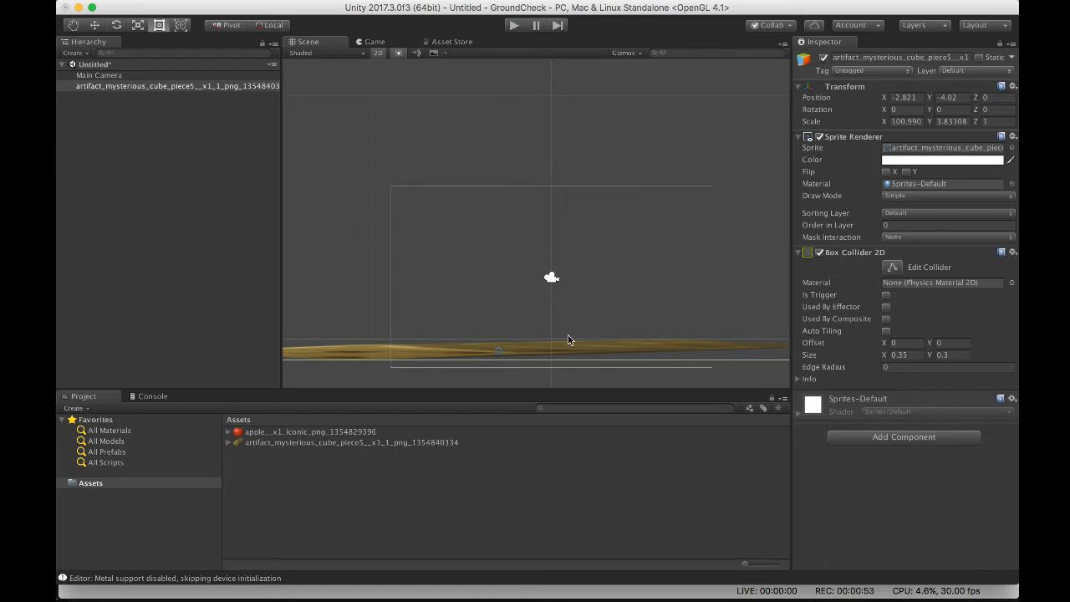
{"action": "mouse_move", "coordinate": [635, 350]}
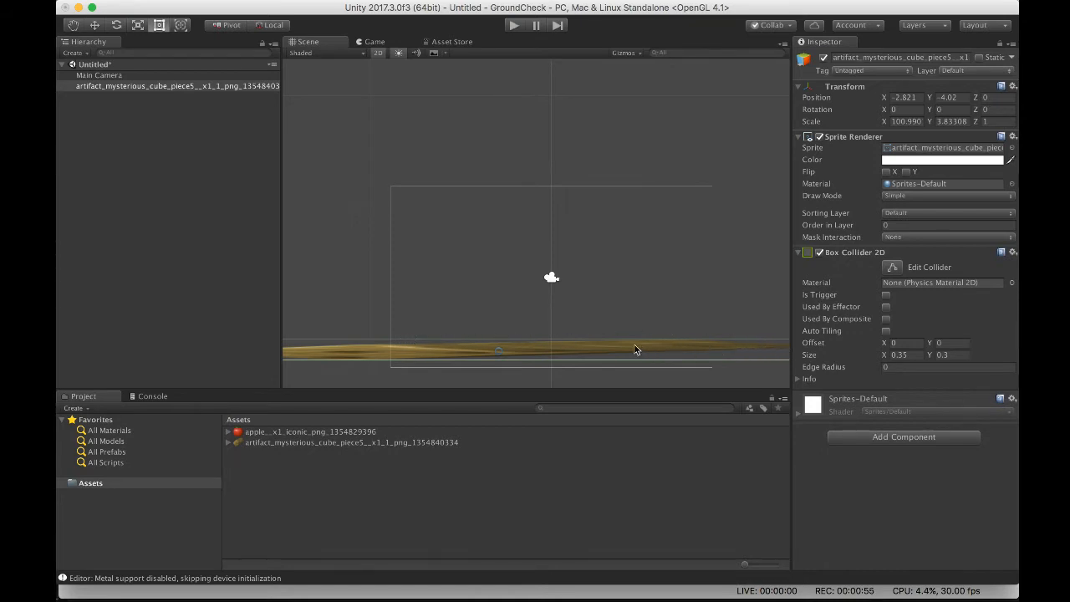
{"action": "mouse_move", "coordinate": [466, 341]}
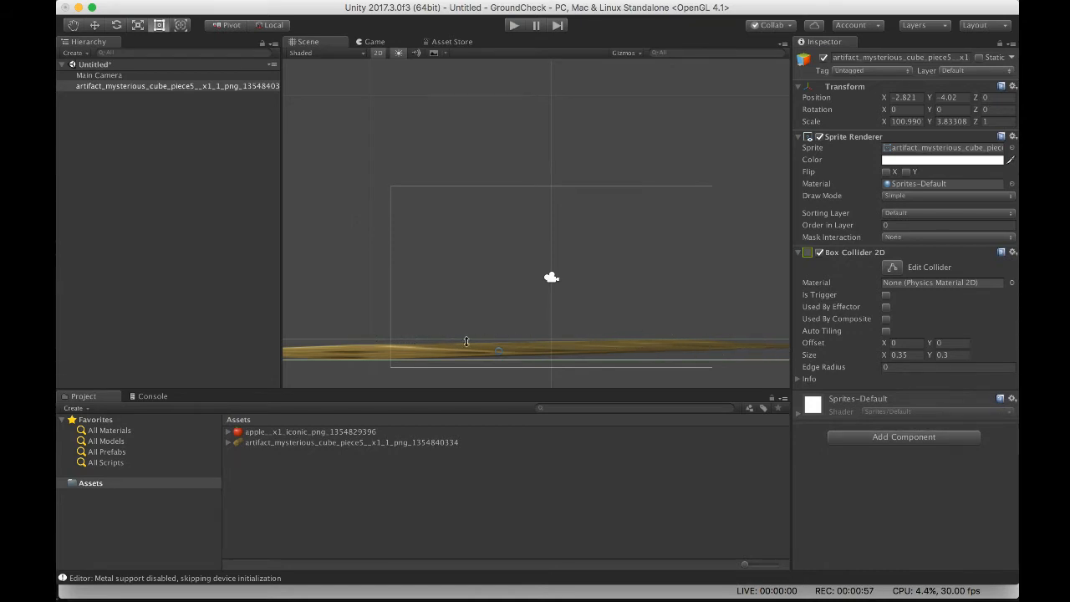
{"action": "mouse_move", "coordinate": [421, 315]}
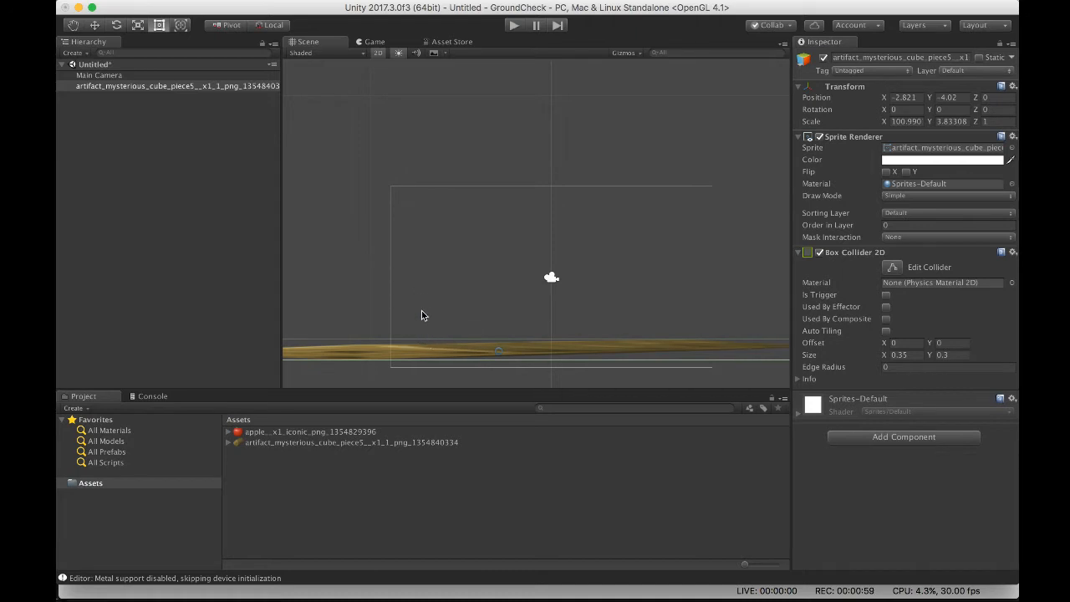
{"action": "mouse_move", "coordinate": [417, 337]}
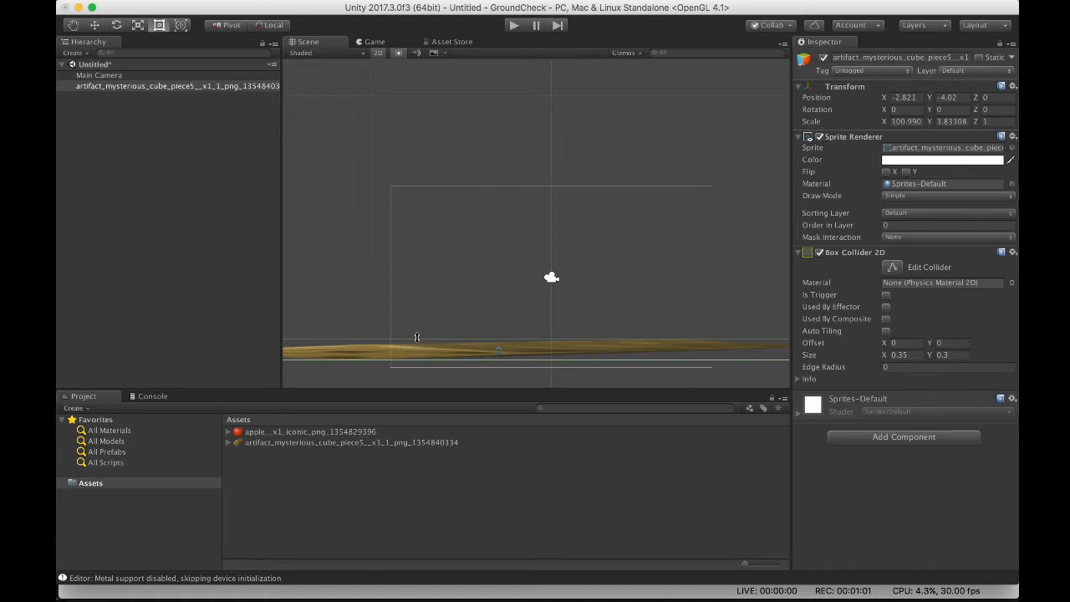
{"action": "mouse_move", "coordinate": [615, 358]}
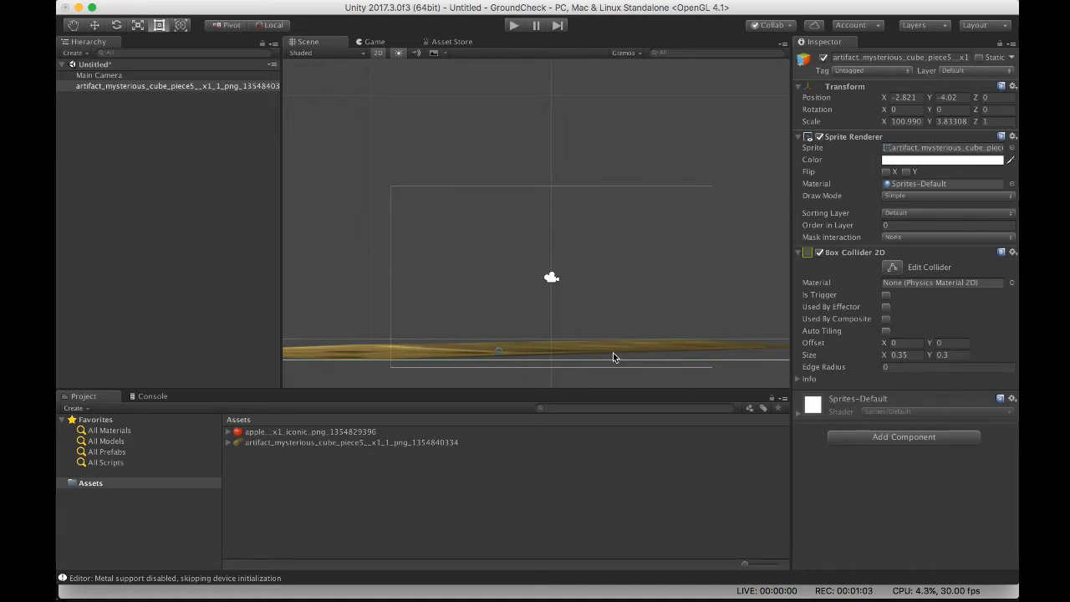
{"action": "mouse_move", "coordinate": [443, 302]}
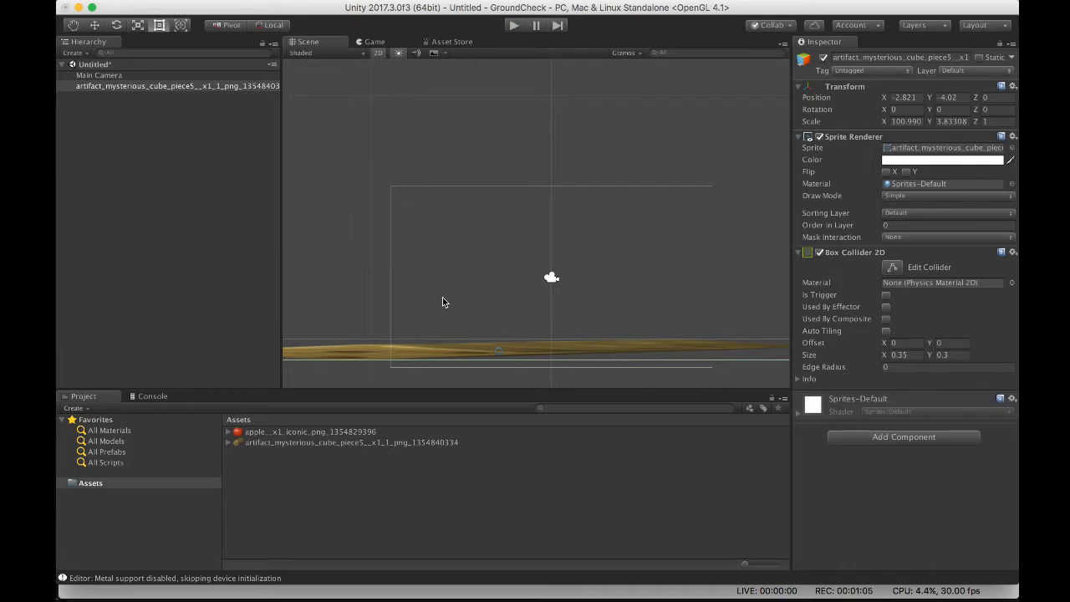
{"action": "mouse_move", "coordinate": [269, 266]}
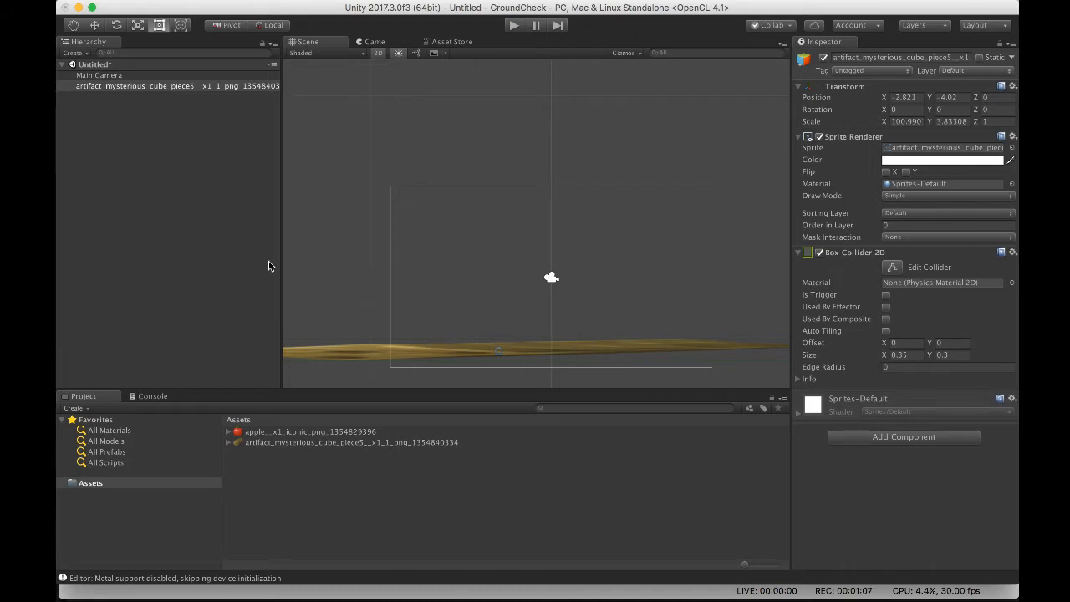
Add the apple sprite above the ground and scale it to 2 on X and Y
{"action": "left_click", "coordinate": [98, 75]}
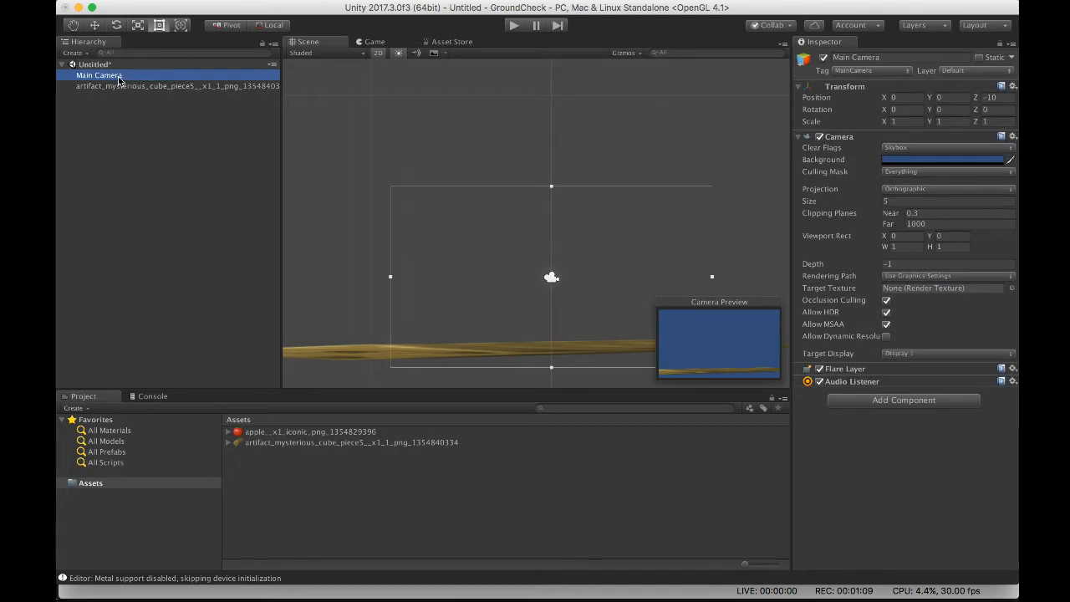
{"action": "left_click", "coordinate": [943, 159]}
{"action": "type", "text": "2"}
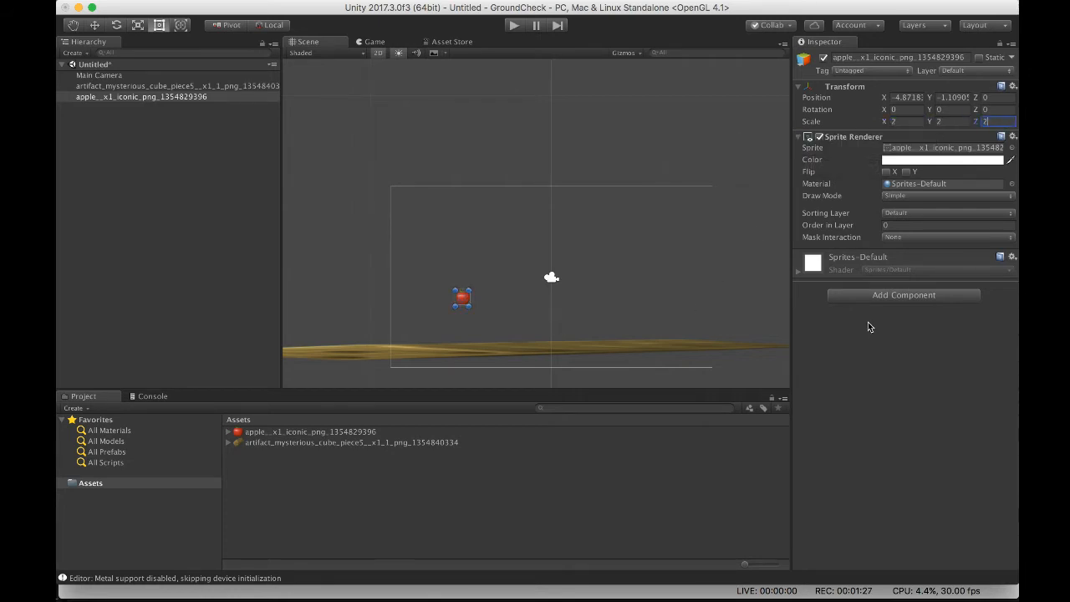
Give the apple a Rigidbody 2D and Box Collider 2D, and check the ground's collider
{"action": "left_click", "coordinate": [903, 294]}
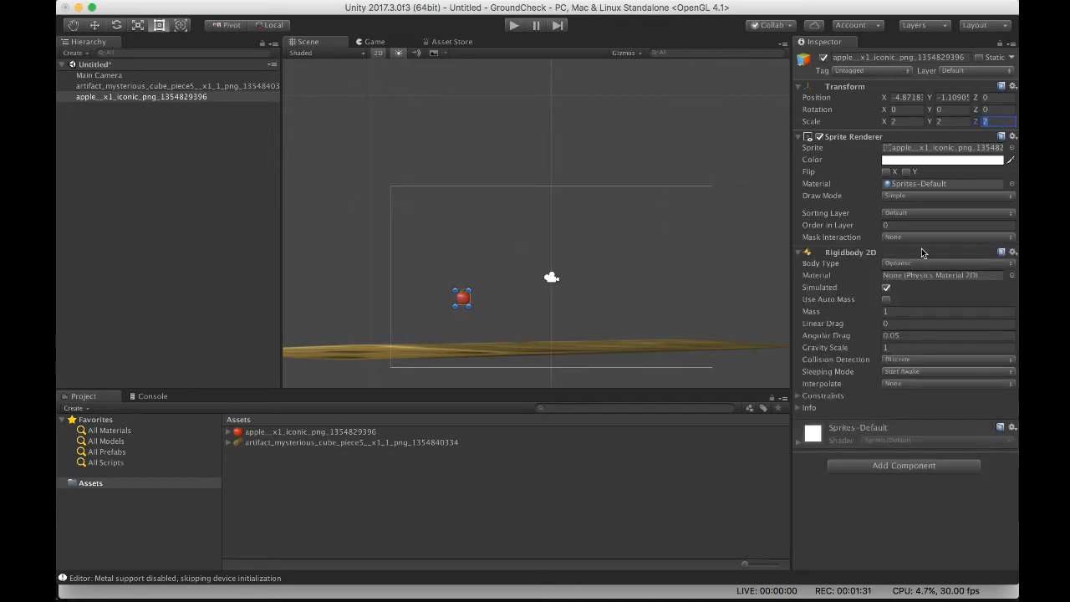
{"action": "left_click", "coordinate": [903, 465]}
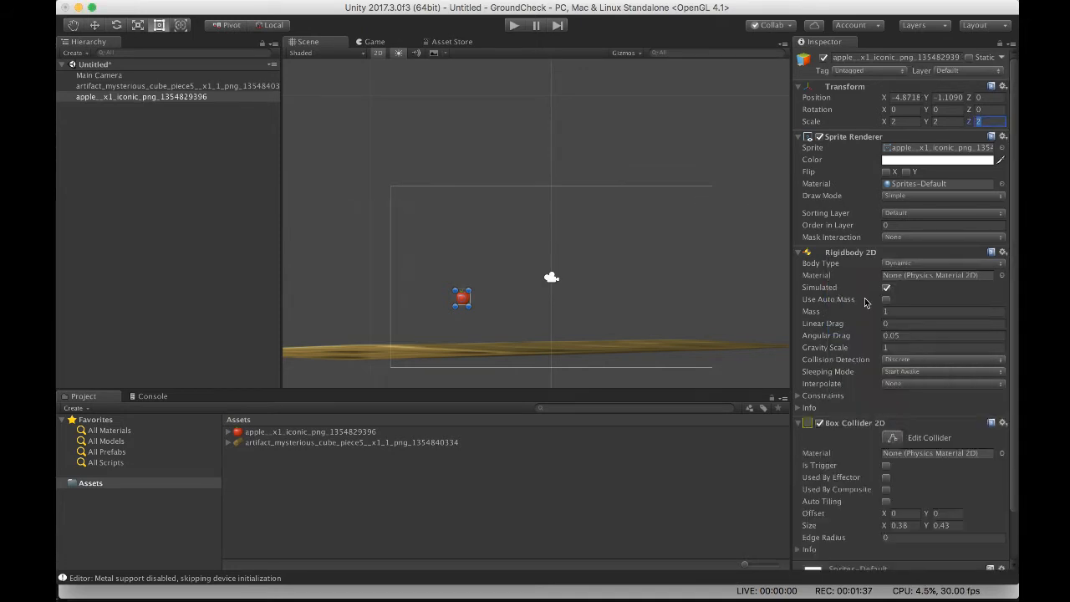
{"action": "mouse_move", "coordinate": [162, 229]}
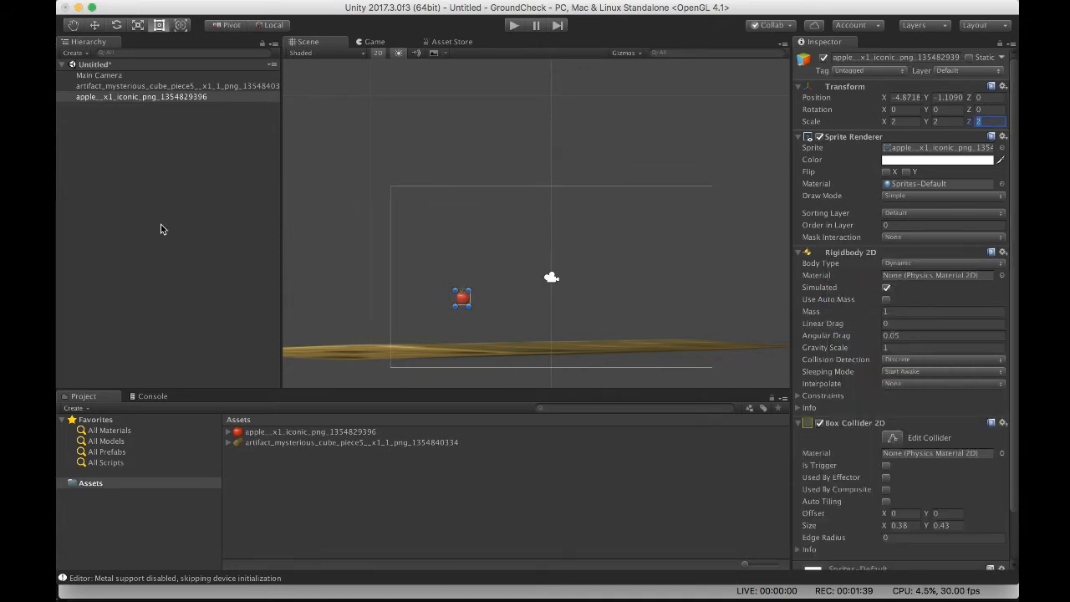
{"action": "left_click", "coordinate": [176, 85]}
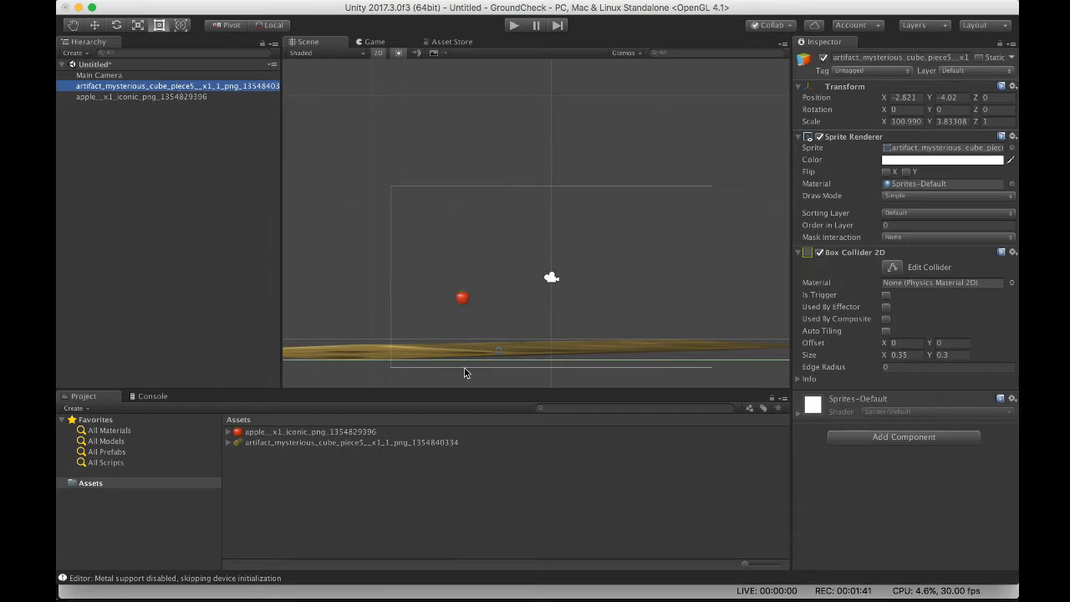
{"action": "mouse_move", "coordinate": [612, 345]}
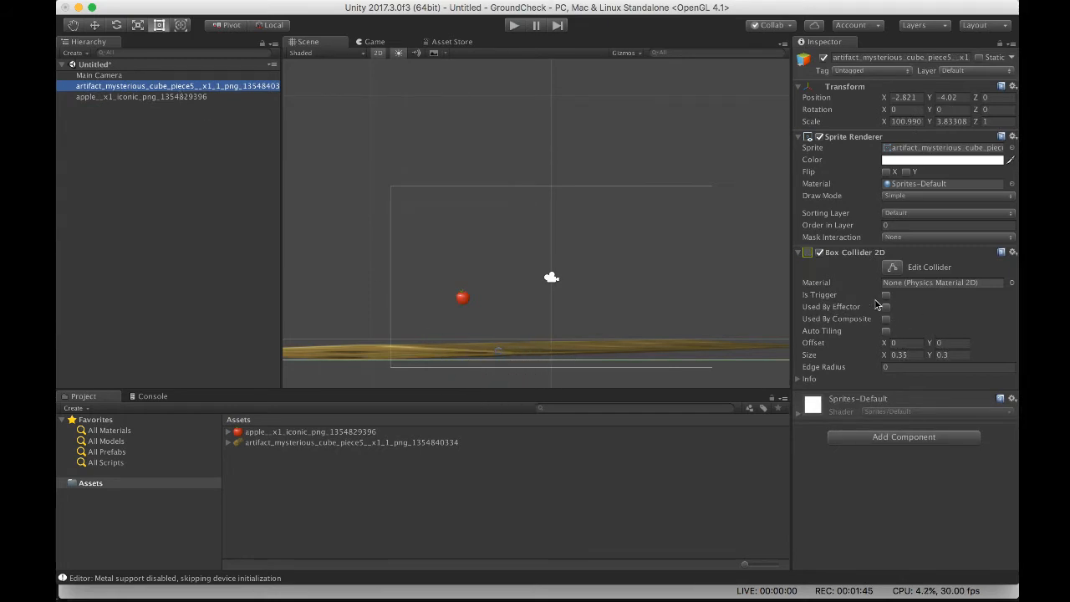
{"action": "left_click", "coordinate": [140, 96]}
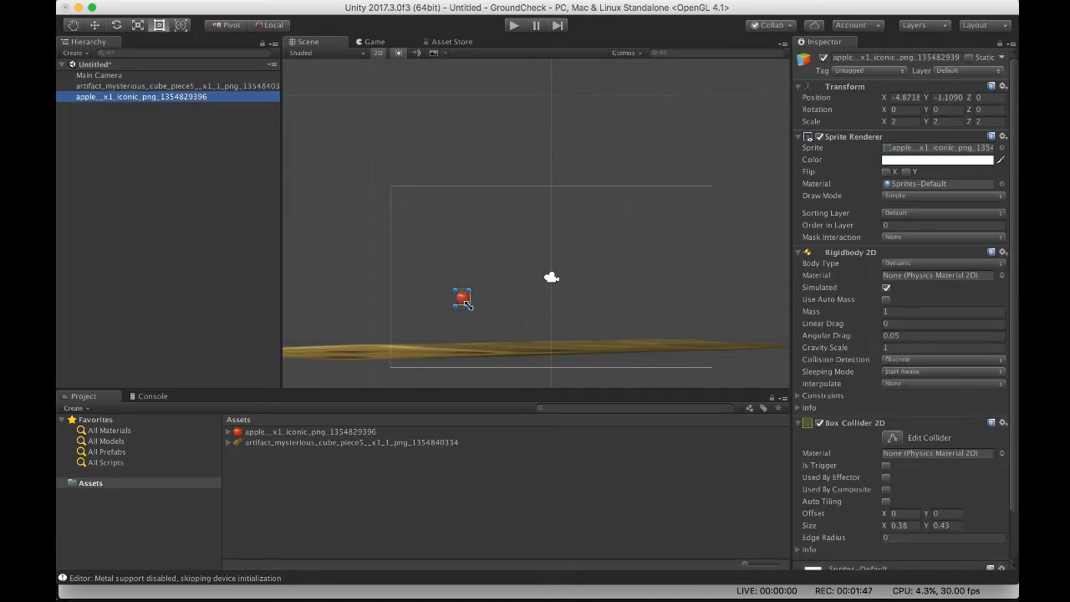
{"action": "mouse_move", "coordinate": [622, 288]}
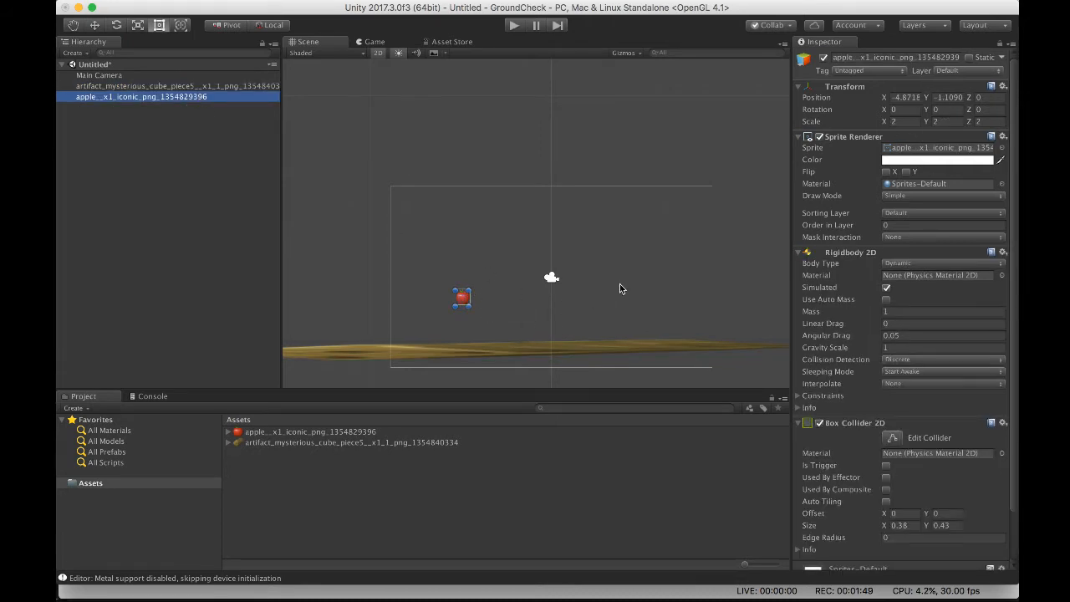
{"action": "mouse_move", "coordinate": [861, 351]}
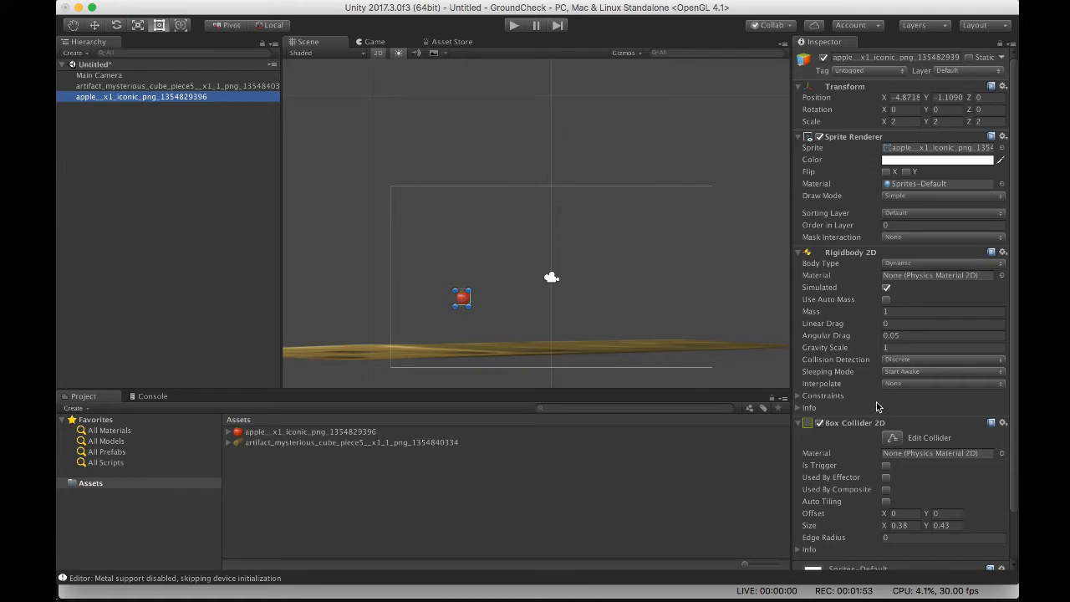
{"action": "mouse_move", "coordinate": [856, 445]}
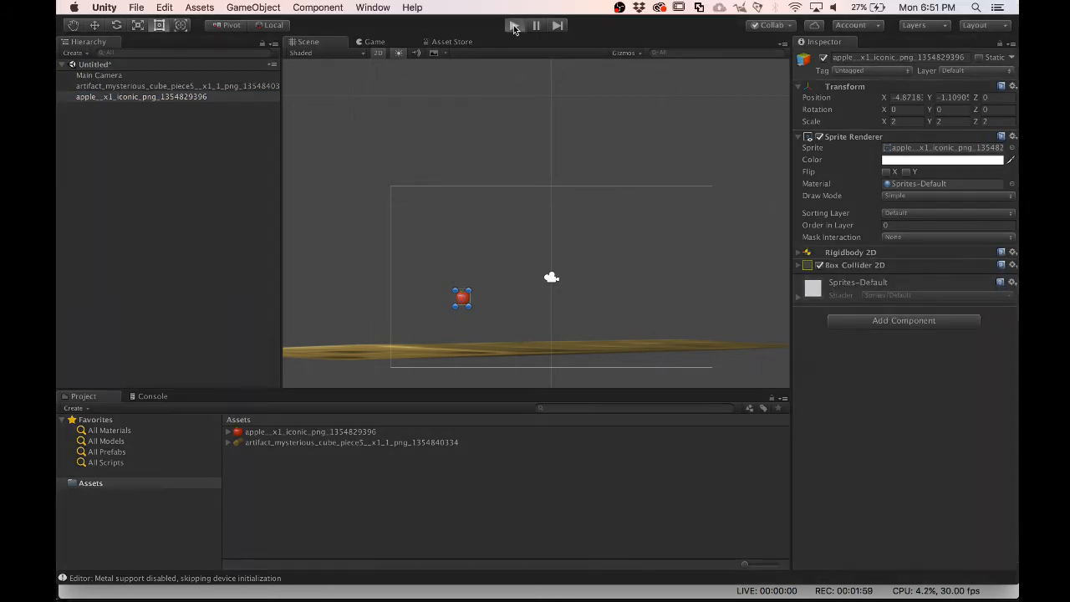
{"action": "left_click", "coordinate": [513, 25]}
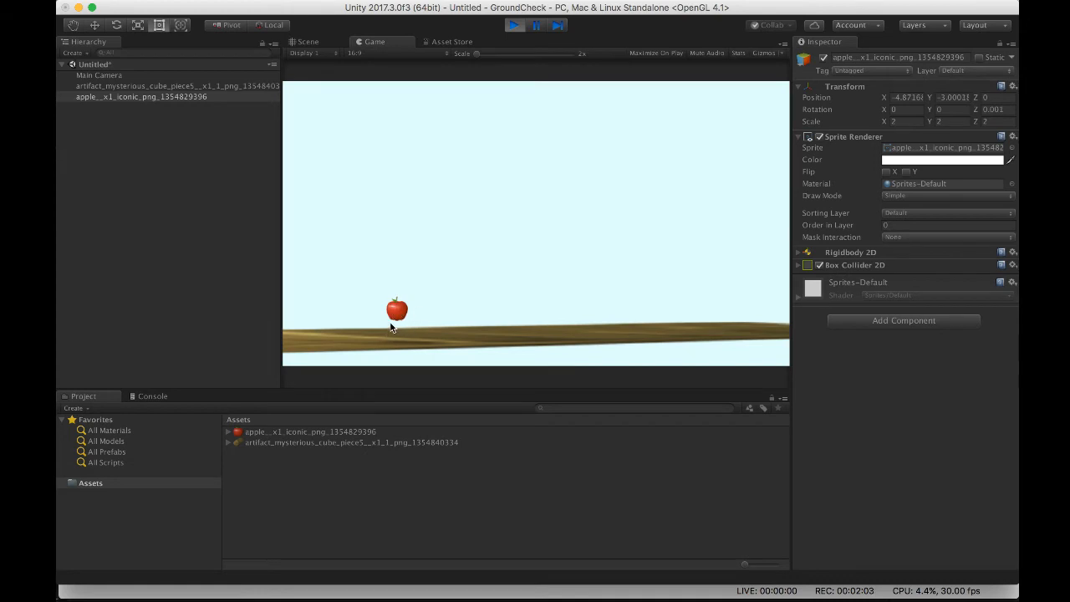
{"action": "mouse_move", "coordinate": [418, 343]}
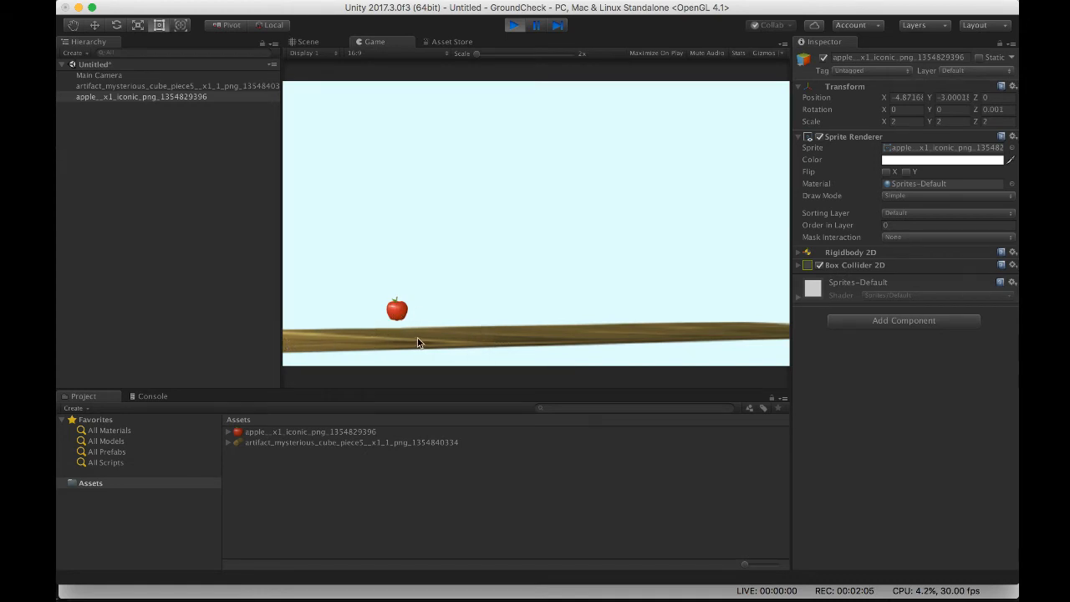
{"action": "mouse_move", "coordinate": [505, 333]}
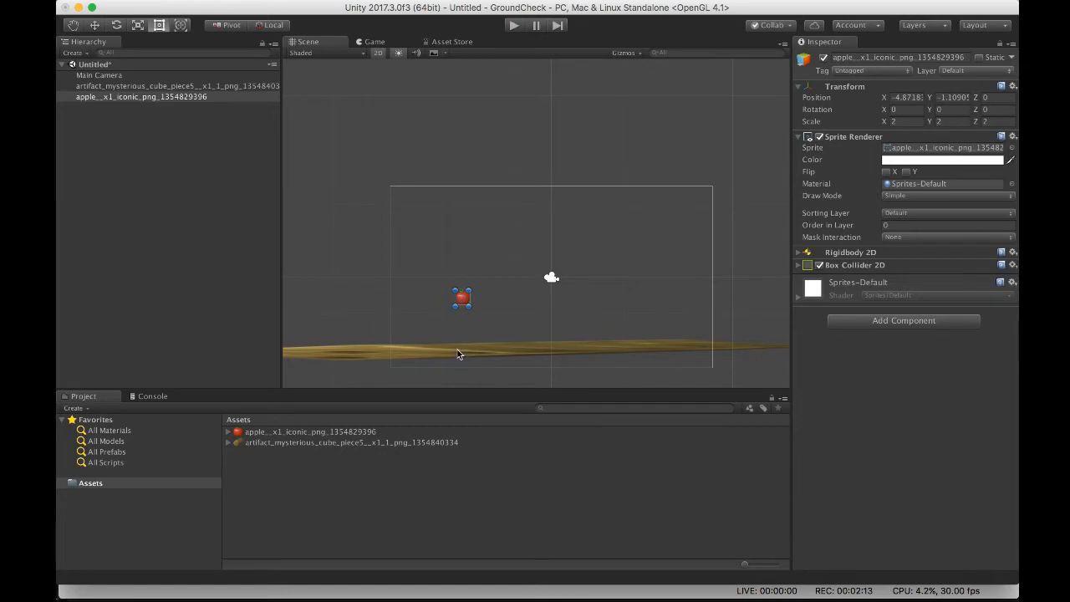
{"action": "mouse_move", "coordinate": [469, 349]}
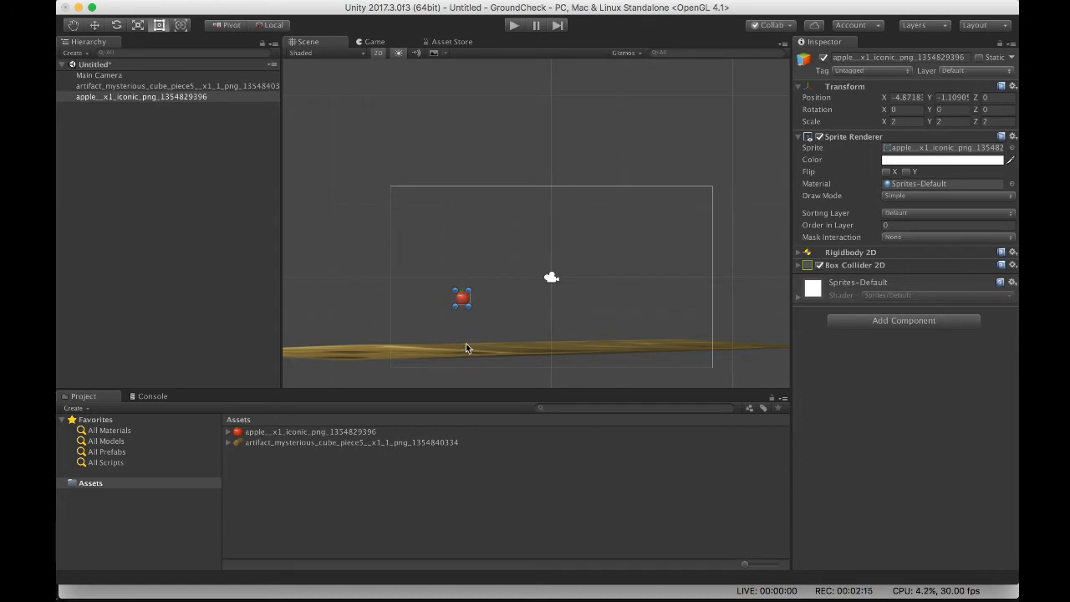
{"action": "mouse_move", "coordinate": [488, 345]}
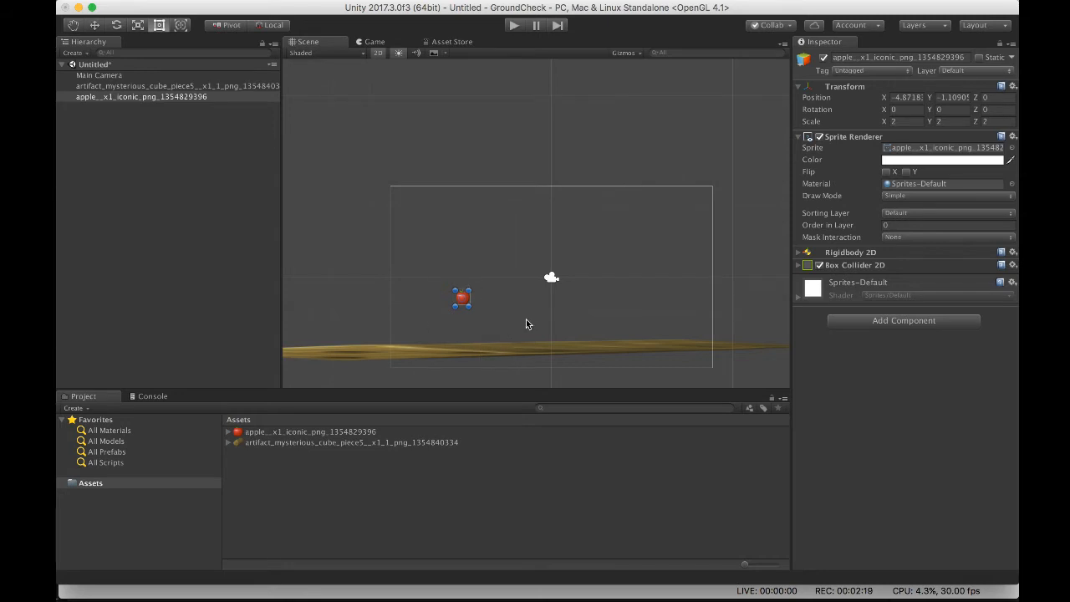
{"action": "mouse_move", "coordinate": [471, 341]}
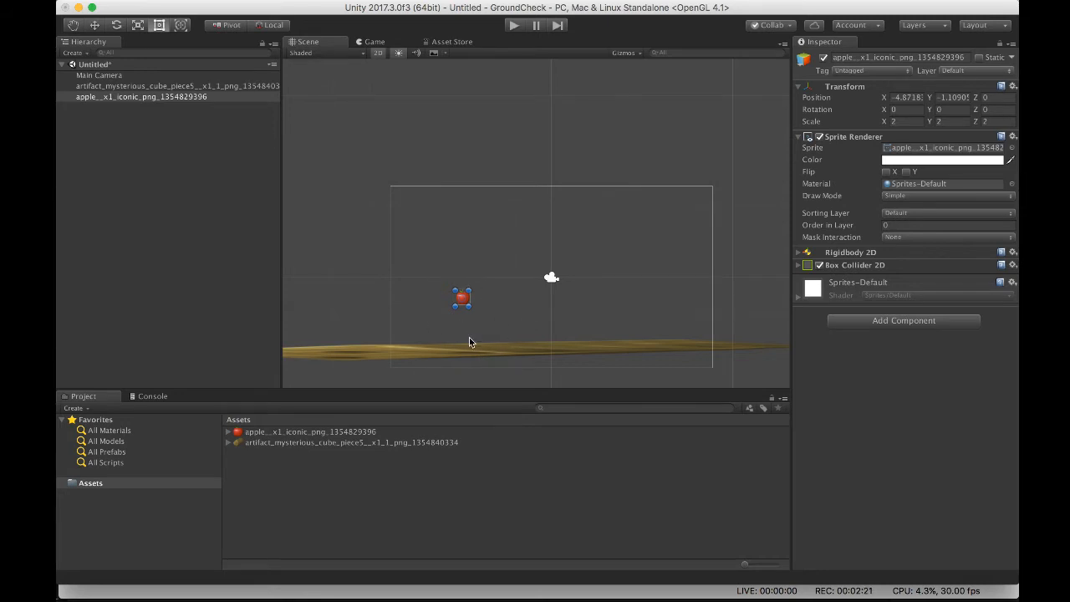
{"action": "mouse_move", "coordinate": [465, 303]}
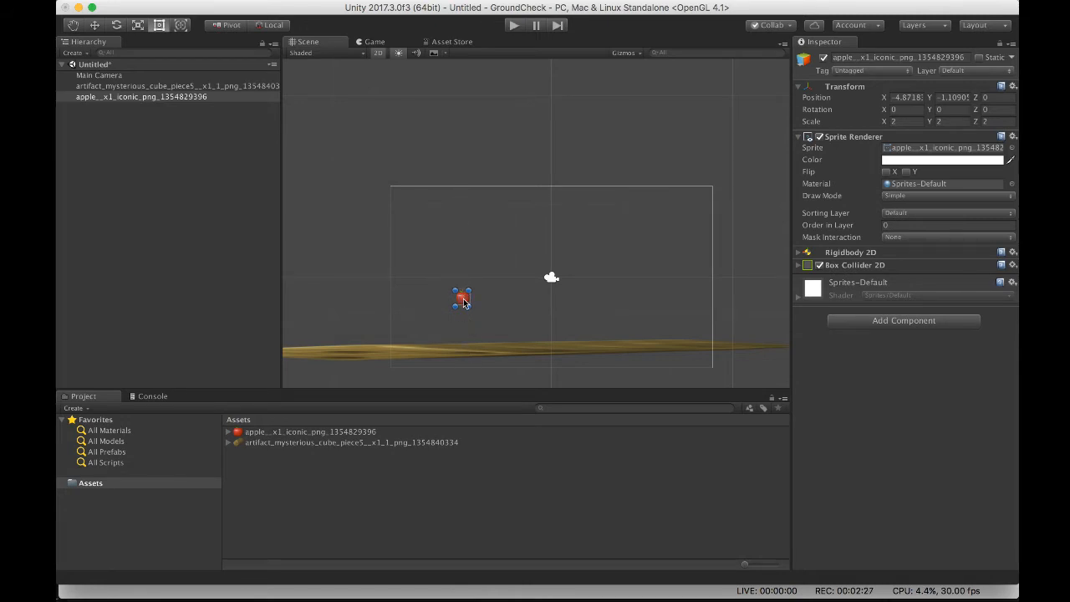
{"action": "mouse_move", "coordinate": [468, 351]}
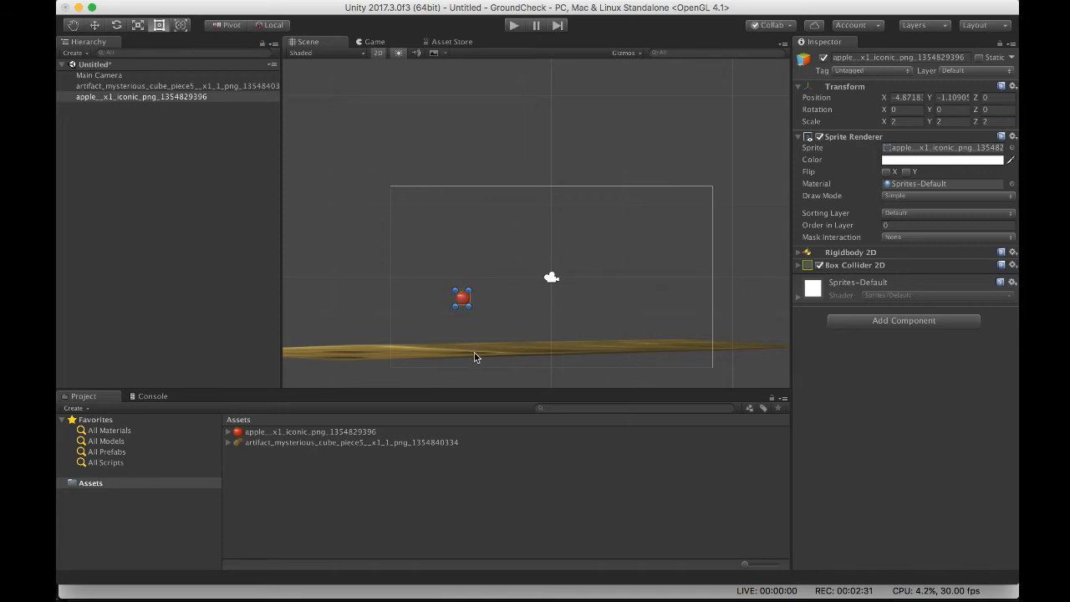
{"action": "mouse_move", "coordinate": [465, 331]}
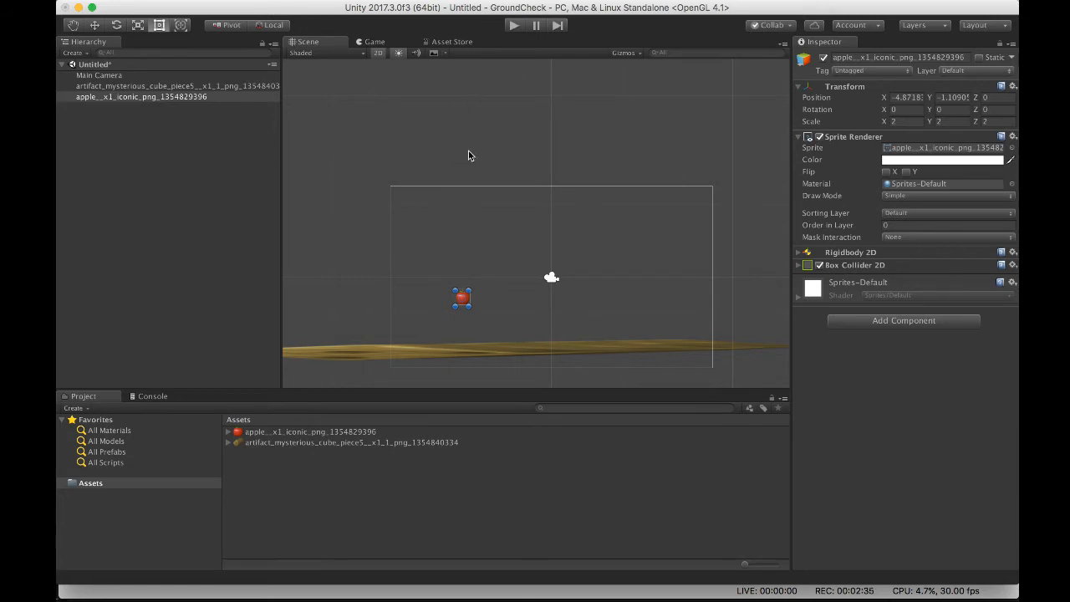
Create a C# script named Apple and attach it to the apple object
{"action": "right_click", "coordinate": [254, 484]}
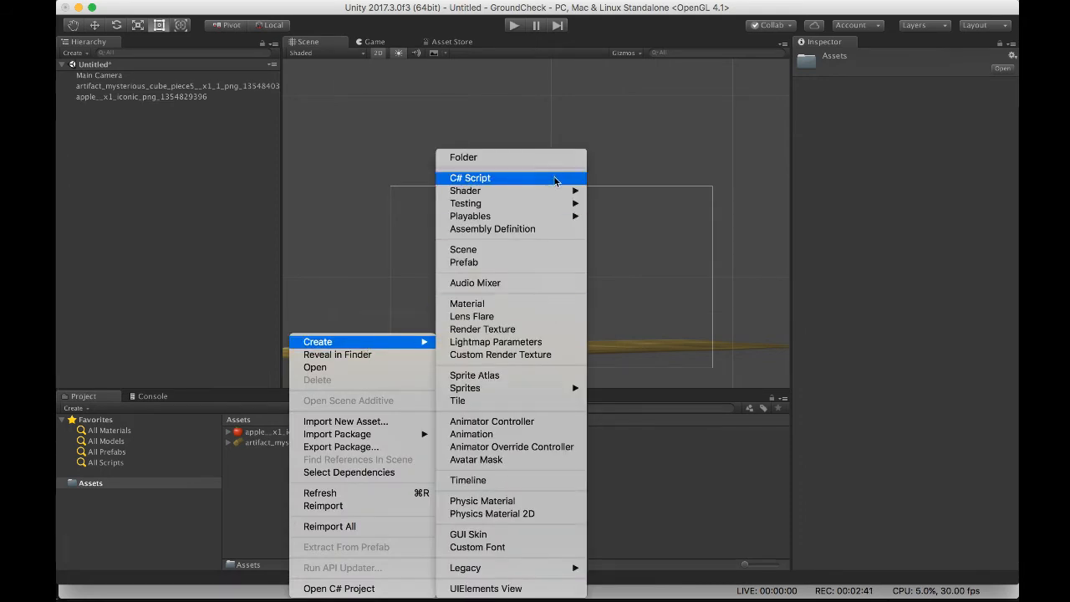
{"action": "left_click", "coordinate": [470, 177]}
{"action": "type", "text": "Apple"}
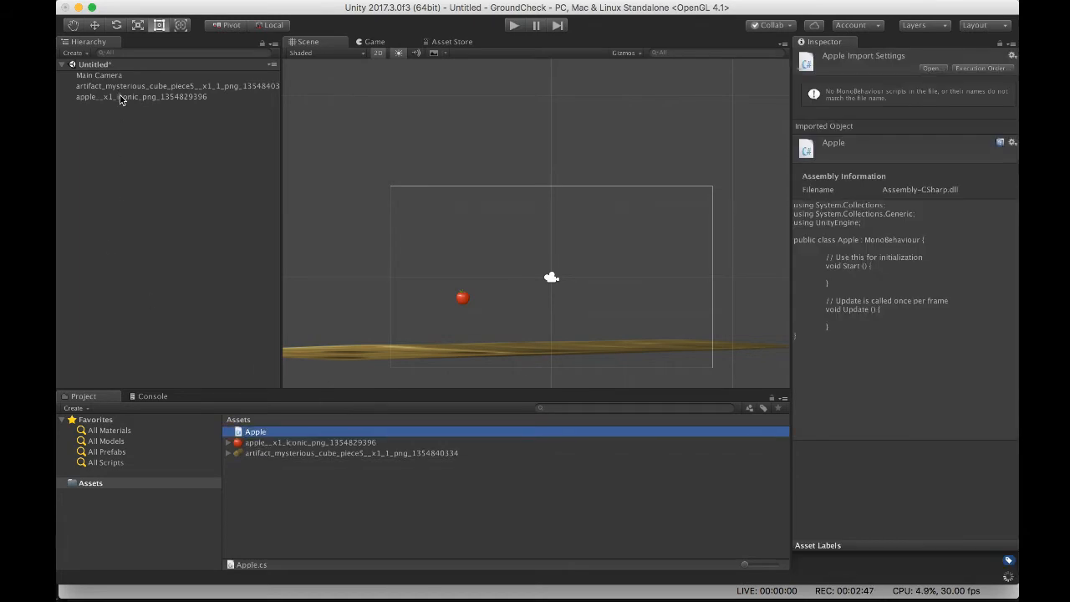
{"action": "left_click", "coordinate": [140, 96]}
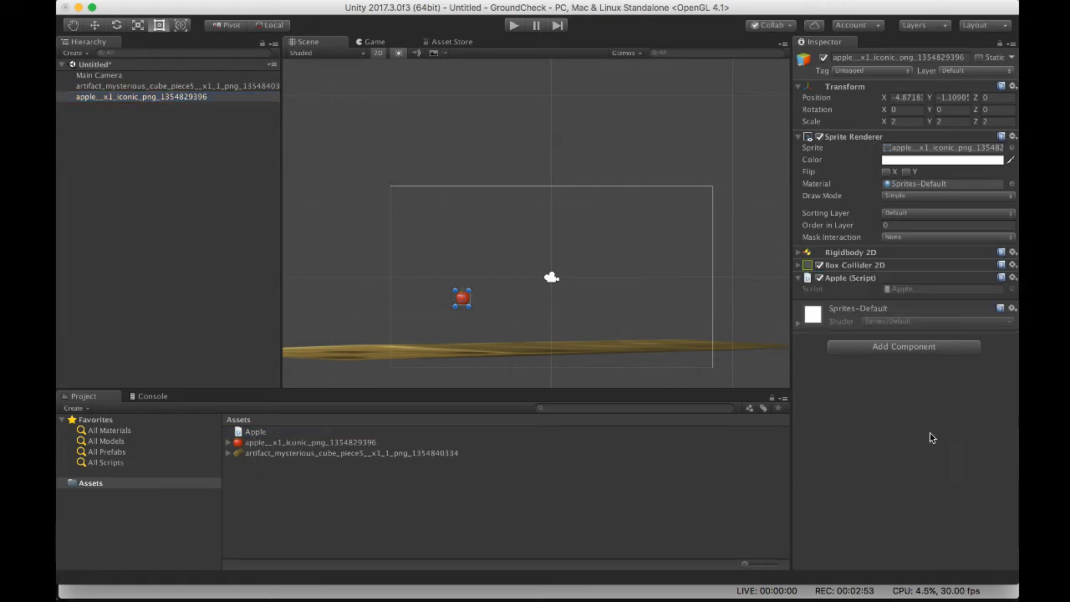
{"action": "left_click", "coordinate": [255, 432]}
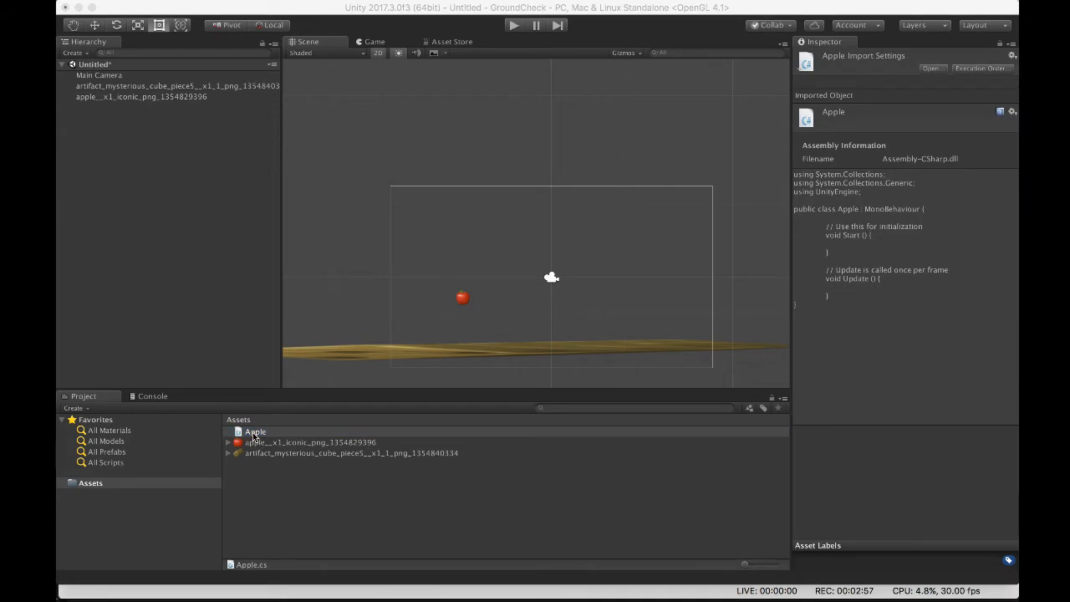
Write an empty OnCollisionEnter2D(Collision2D col) handler in the Apple script
{"action": "double_click", "coordinate": [254, 431]}
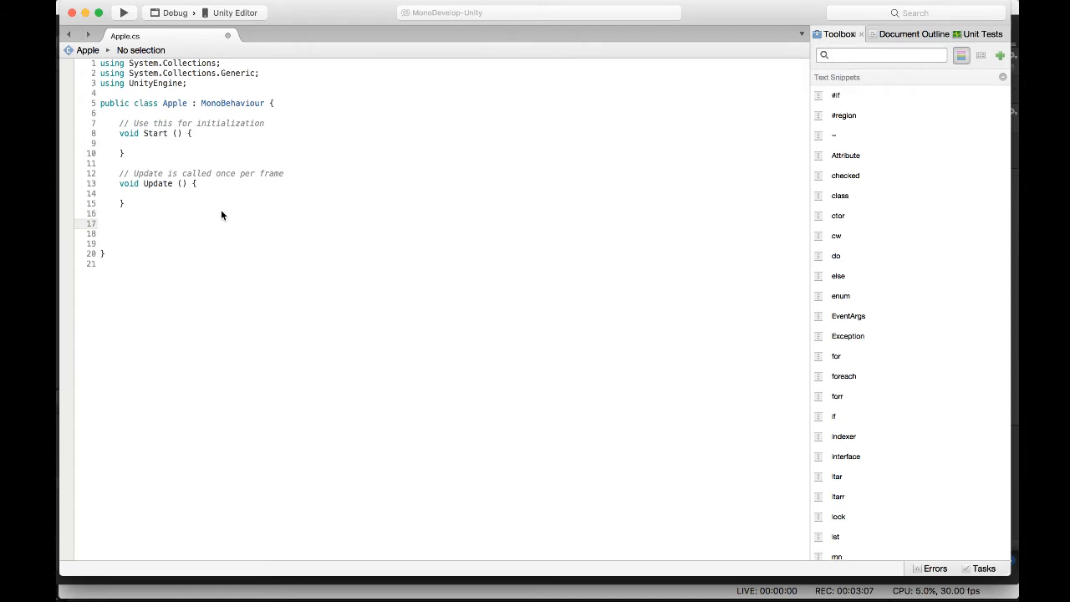
{"action": "type", "text": "void On"}
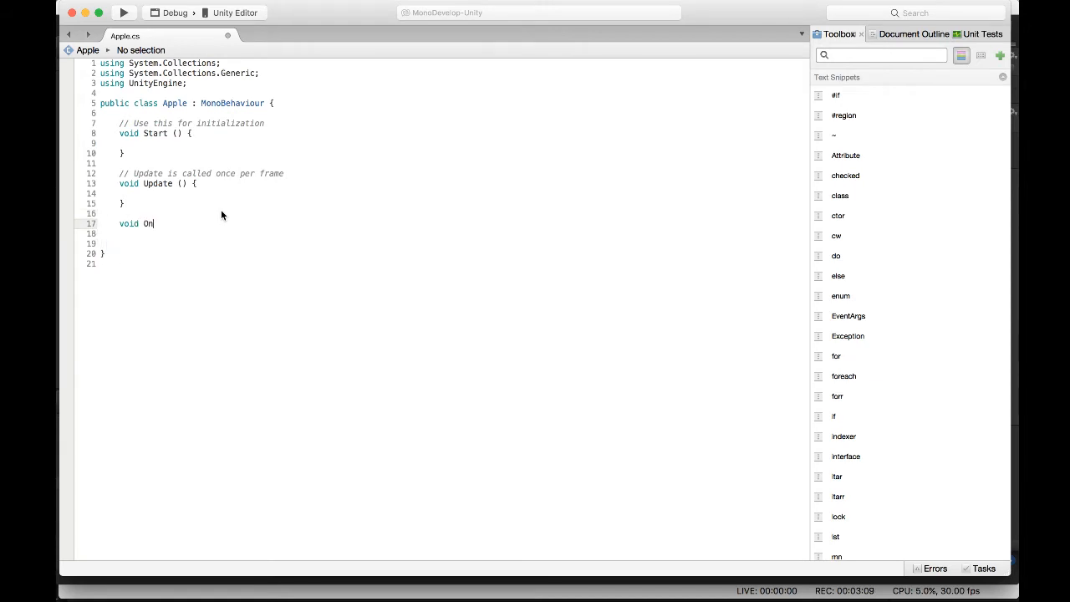
{"action": "type", "text": "CollisionEnter2D(Co"}
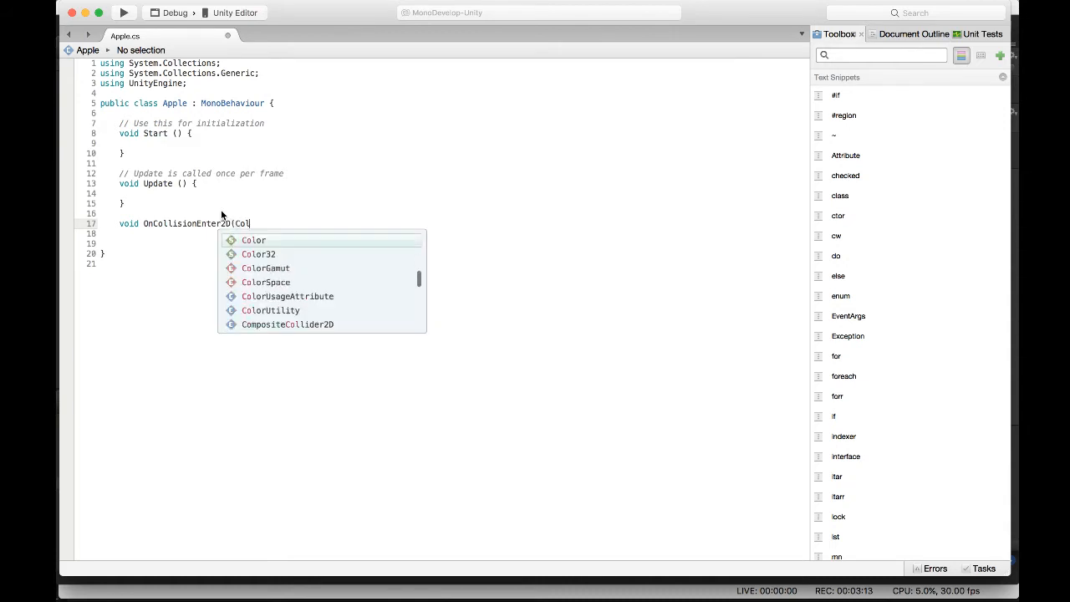
{"action": "type", "text": "lision2d"}
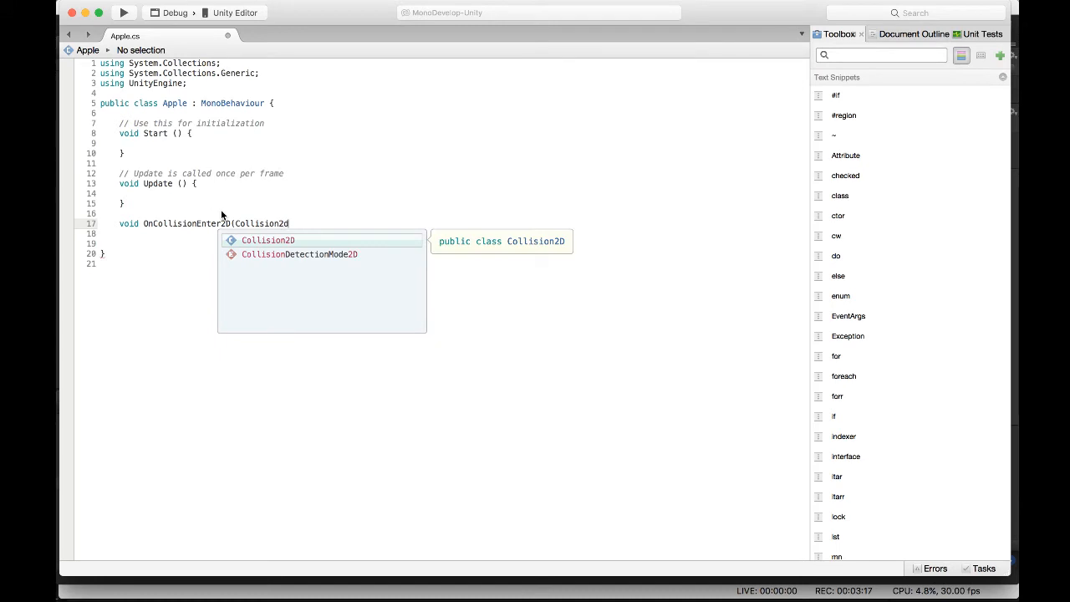
{"action": "type", "text": "col){"}
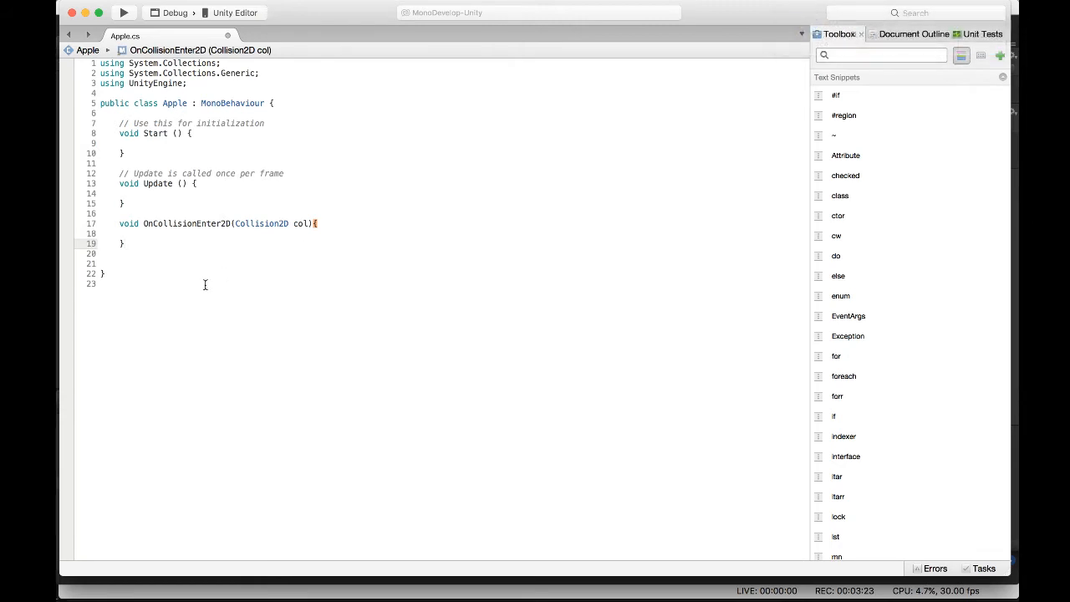
Write an empty OnCollisionExit2D(Collision2D col) handler below it
{"action": "type", "text": "void O"}
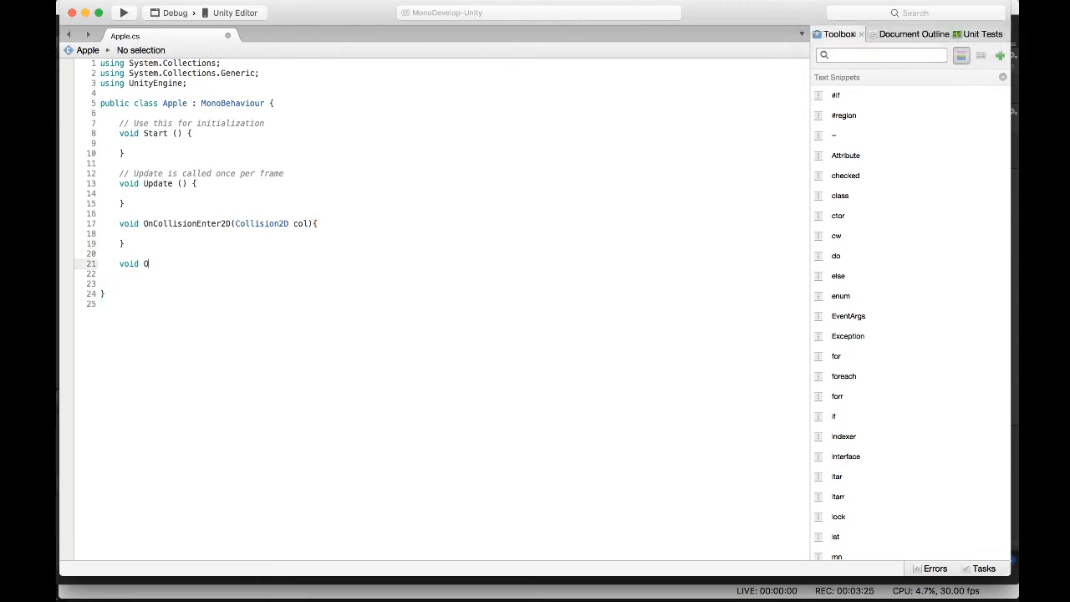
{"action": "type", "text": "nCollisionE"}
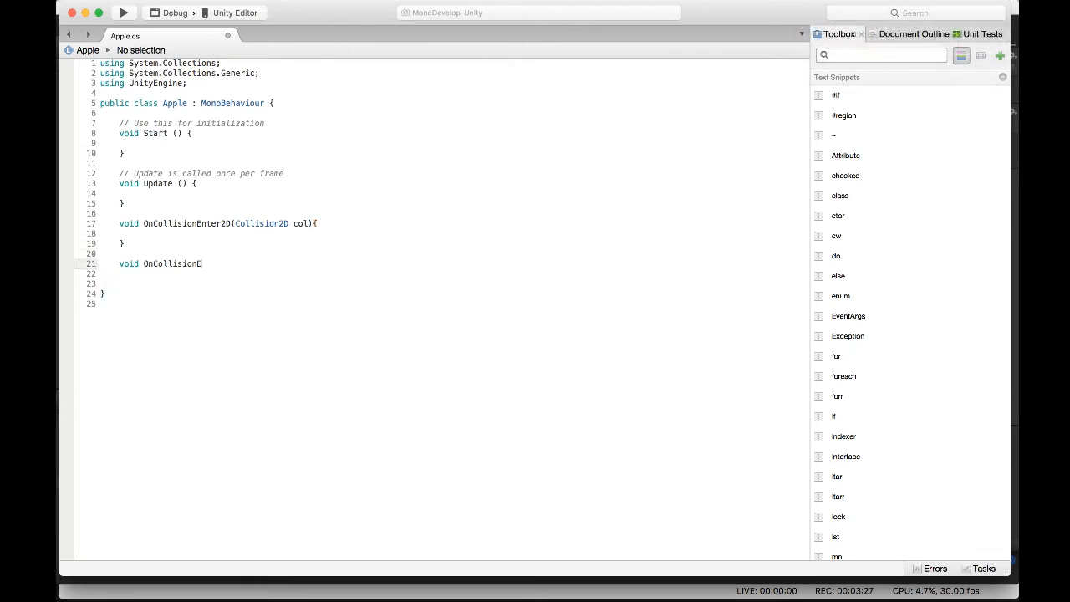
{"action": "type", "text": "xit2D"}
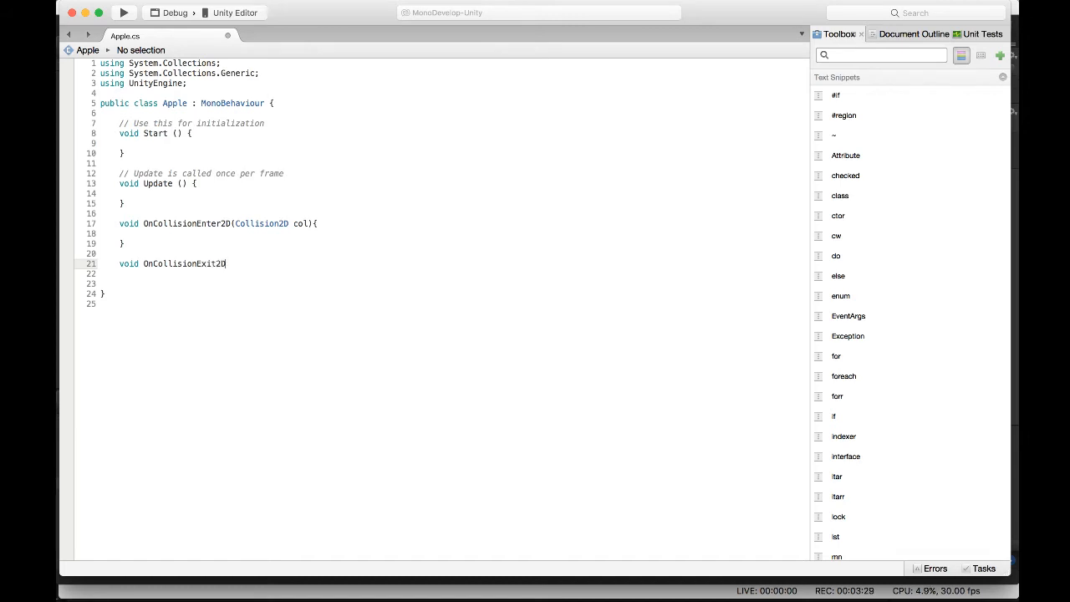
{"action": "type", "text": "(Coll"}
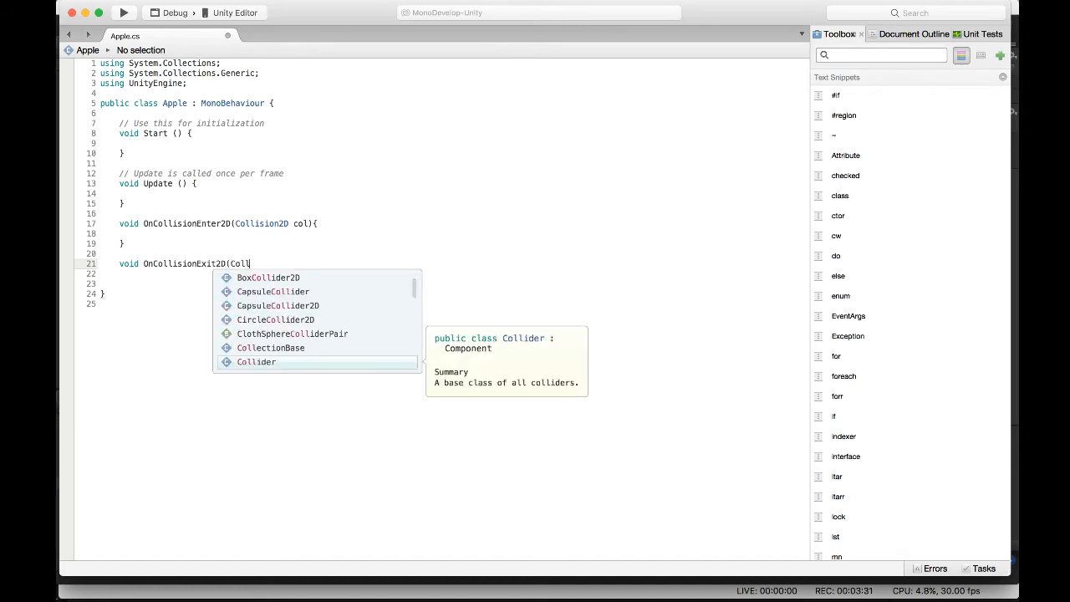
{"action": "type", "text": "ision2D col)"}
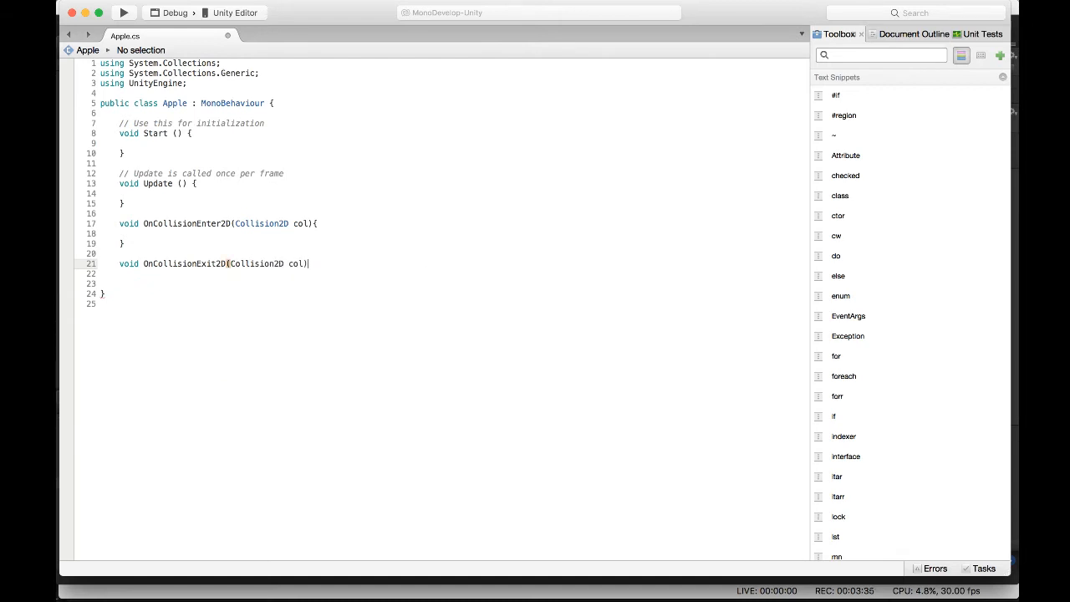
Close the exit handler's braces and position the cursor inside OnCollisionEnter2D's body
{"action": "type", "text": "{"}
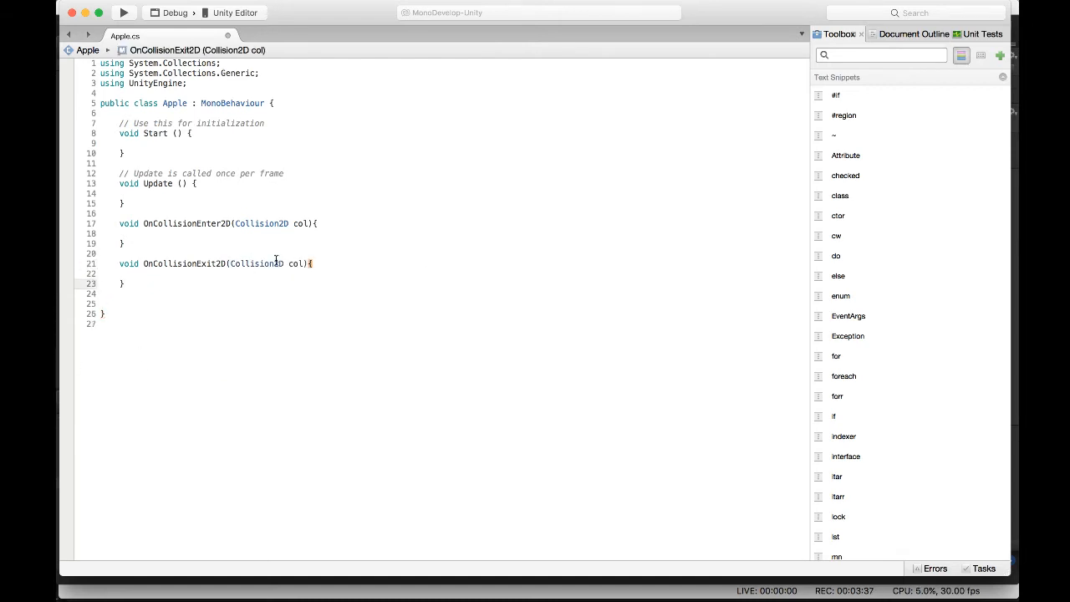
{"action": "double_click", "coordinate": [187, 224]}
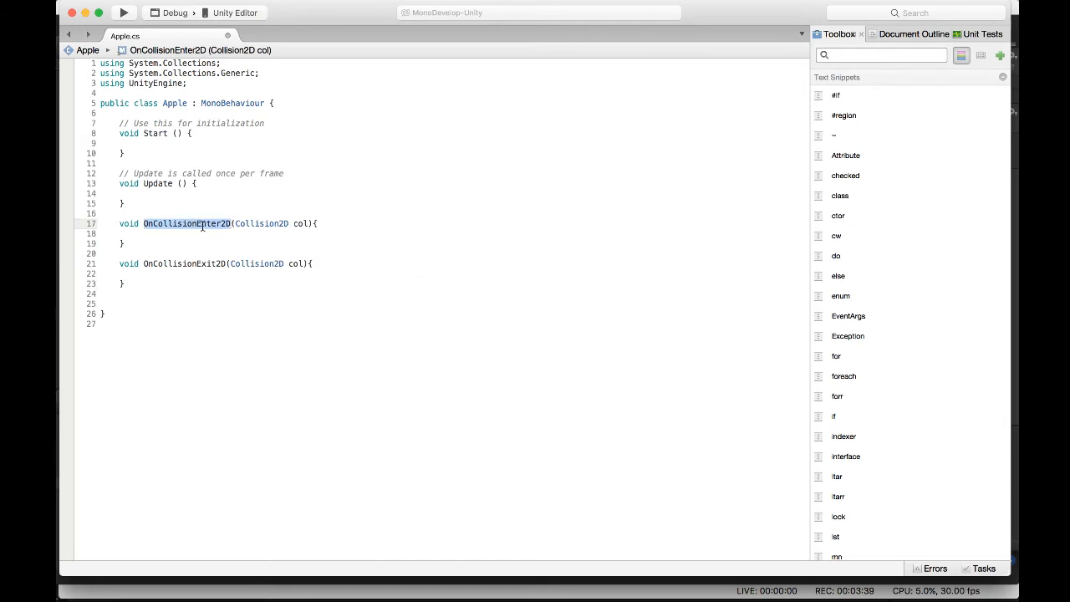
{"action": "left_click", "coordinate": [207, 224]}
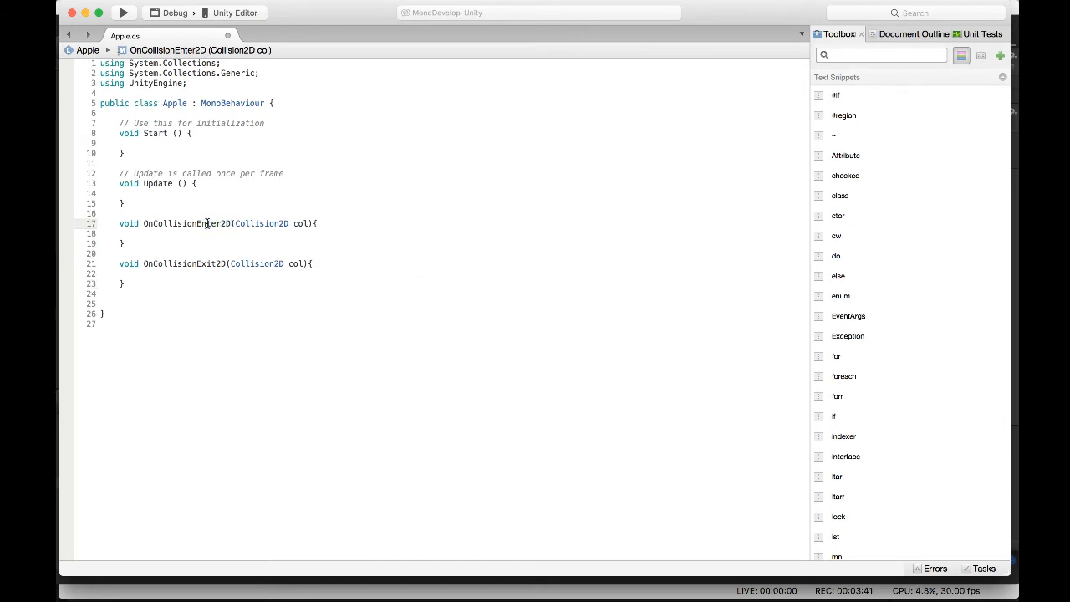
{"action": "double_click", "coordinate": [187, 224]}
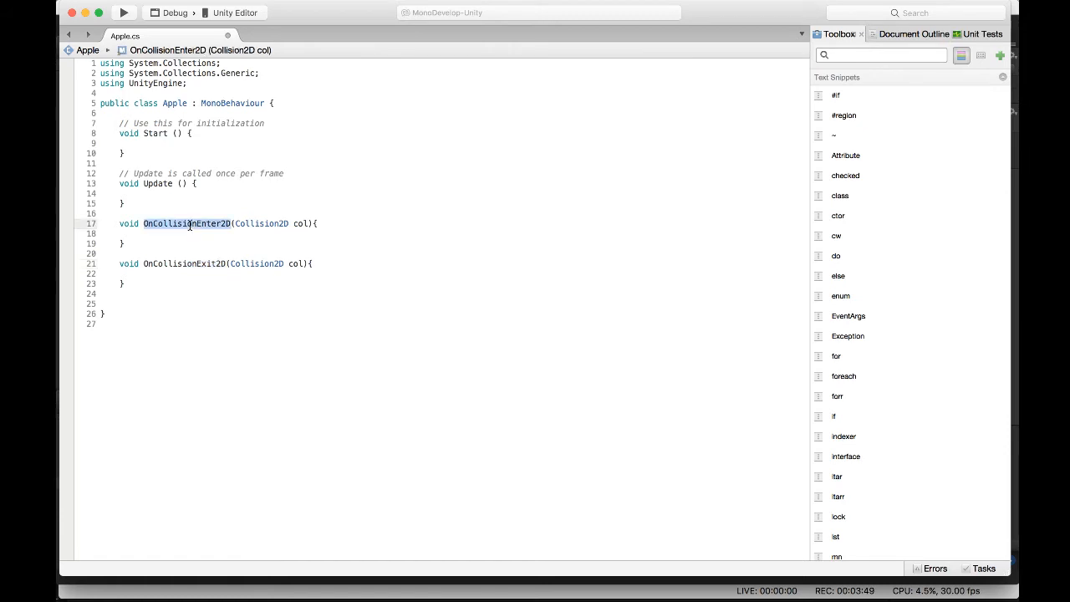
{"action": "left_click", "coordinate": [142, 224]}
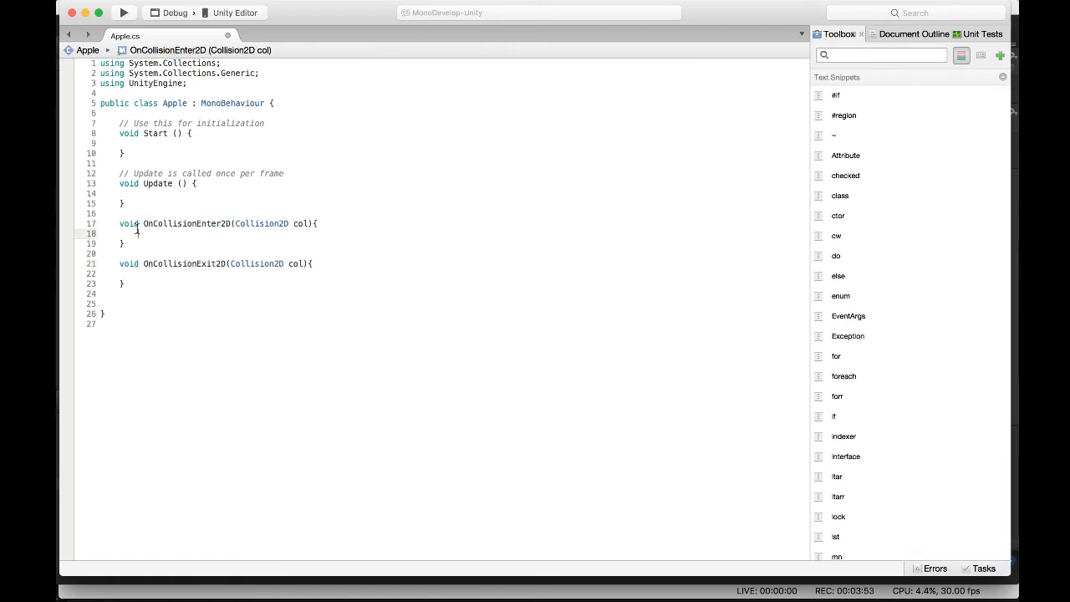
{"action": "double_click", "coordinate": [177, 265]}
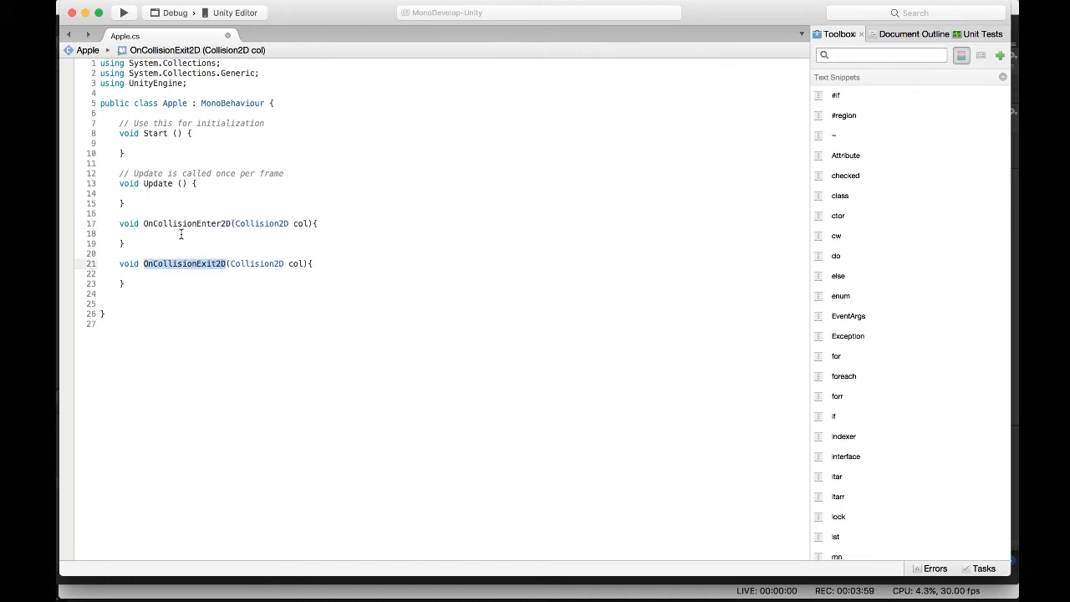
{"action": "left_click", "coordinate": [138, 235]}
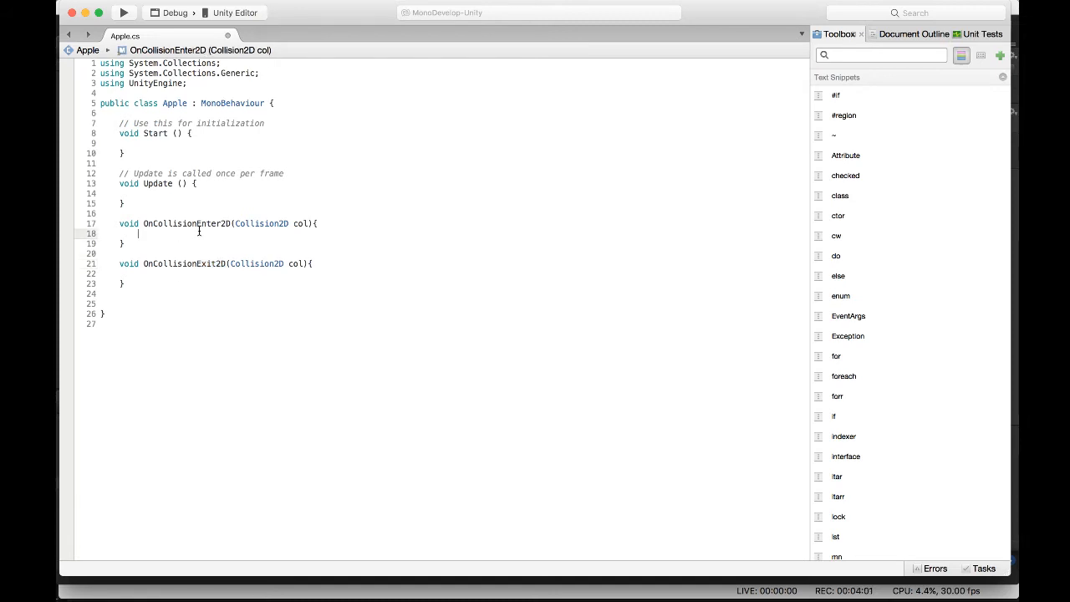
Add Debug.Log("Collision Enter"); inside the enter handler
{"action": "type", "text": "Debug"}
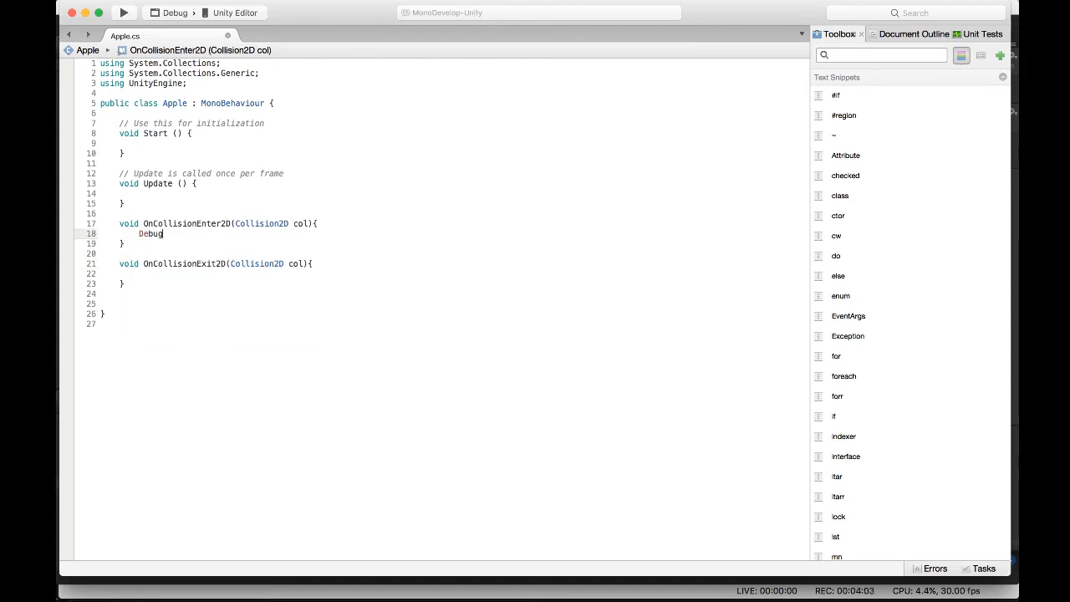
{"action": "type", "text": ".Log("}
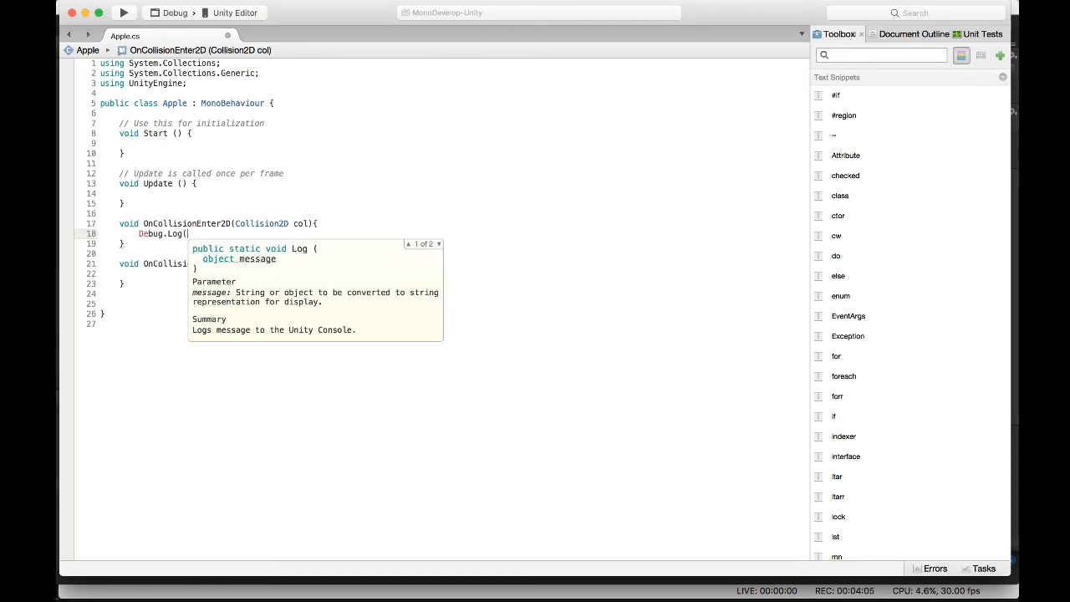
{"action": "type", "text": "\"Collision Enter\");"}
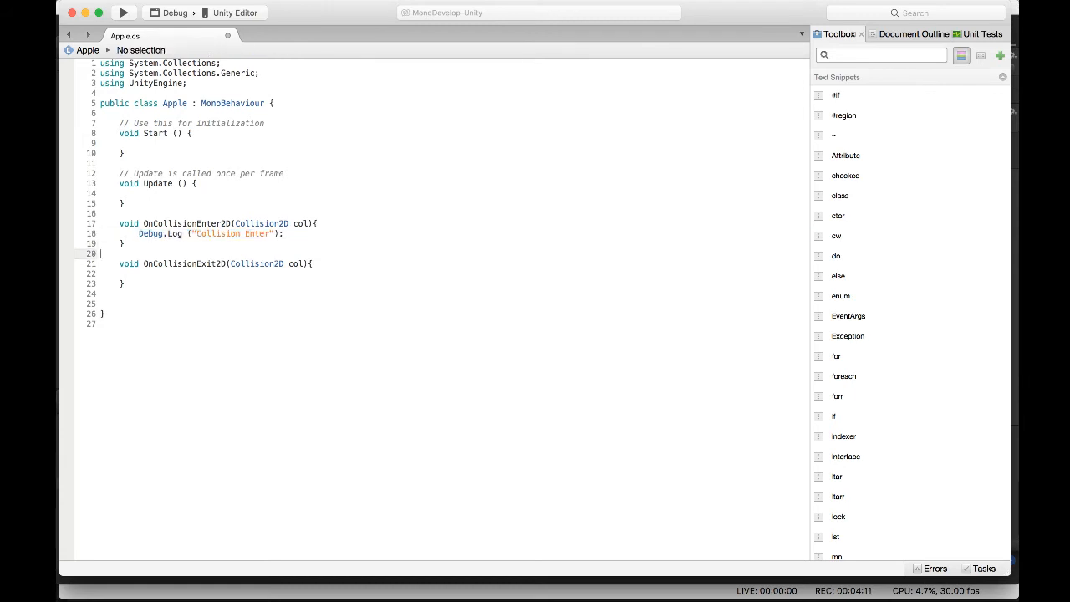
{"action": "type", "text": "Debug.Log (\"Collision Enter\");"}
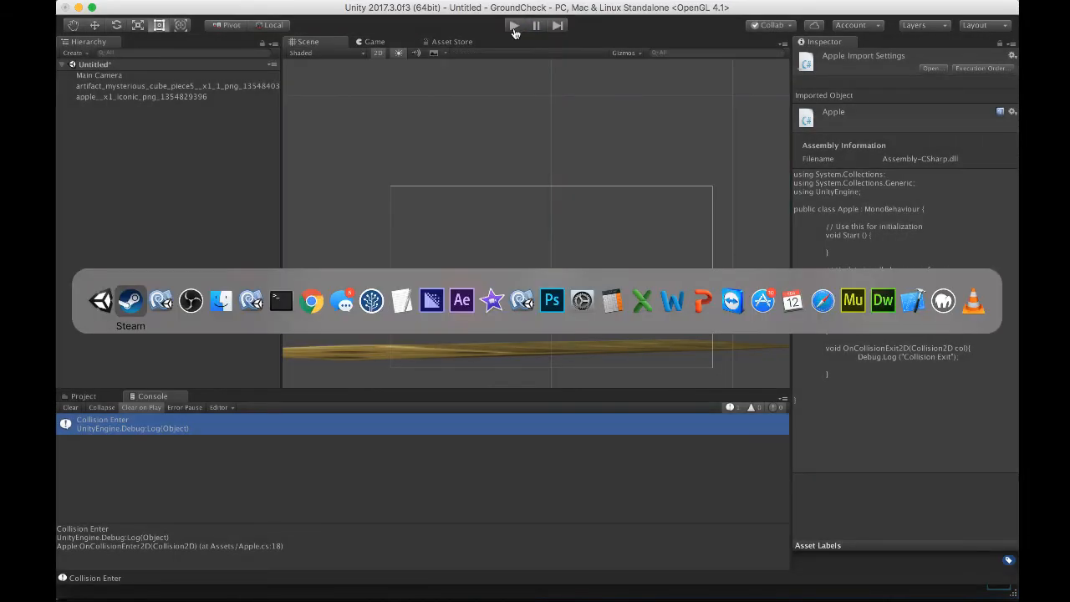
{"action": "mouse_move", "coordinate": [160, 301]}
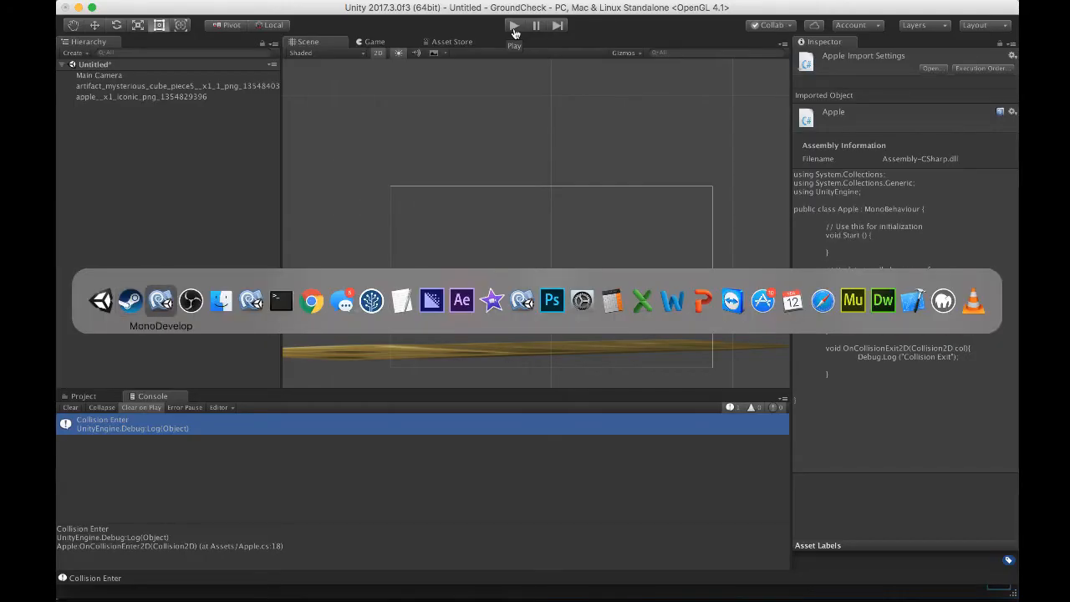
Return to MonoDevelop after seeing Collision Enter logs in the console
{"action": "left_click", "coordinate": [161, 300]}
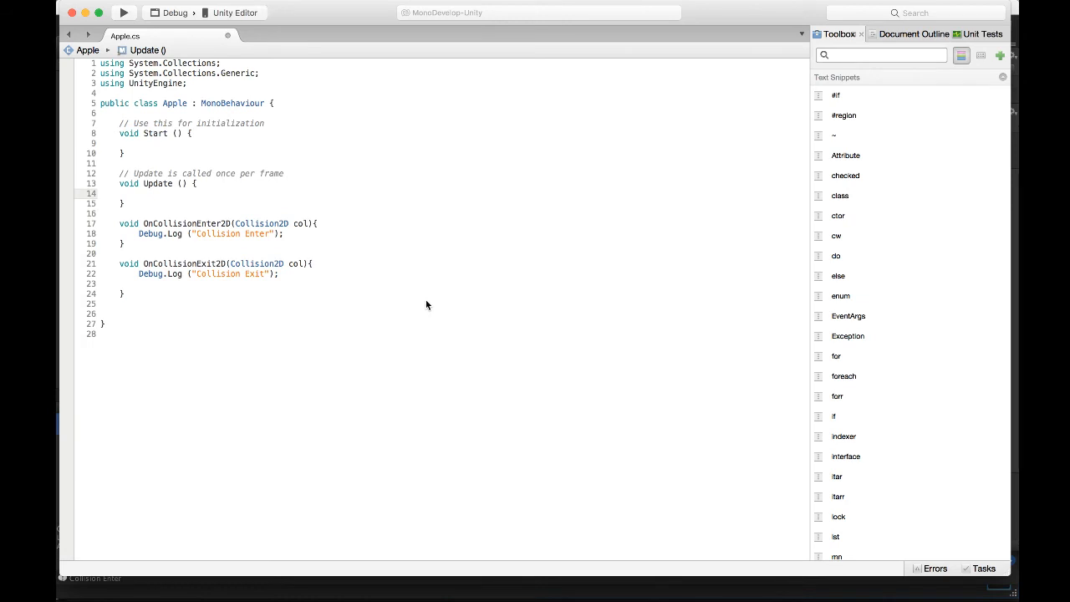
In Update, add an if (Input.GetKeyDown(KeyCode.Space)) check and start GetComponent
{"action": "type", "text": "if (Input.GetKey"}
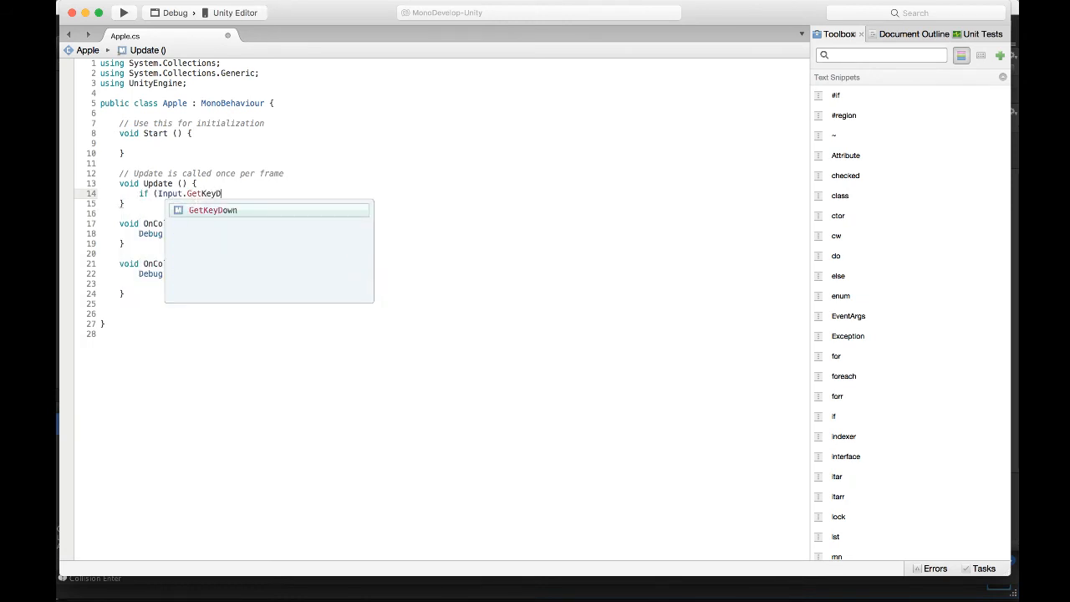
{"action": "type", "text": "Down(KeyCode.Space)) {"}
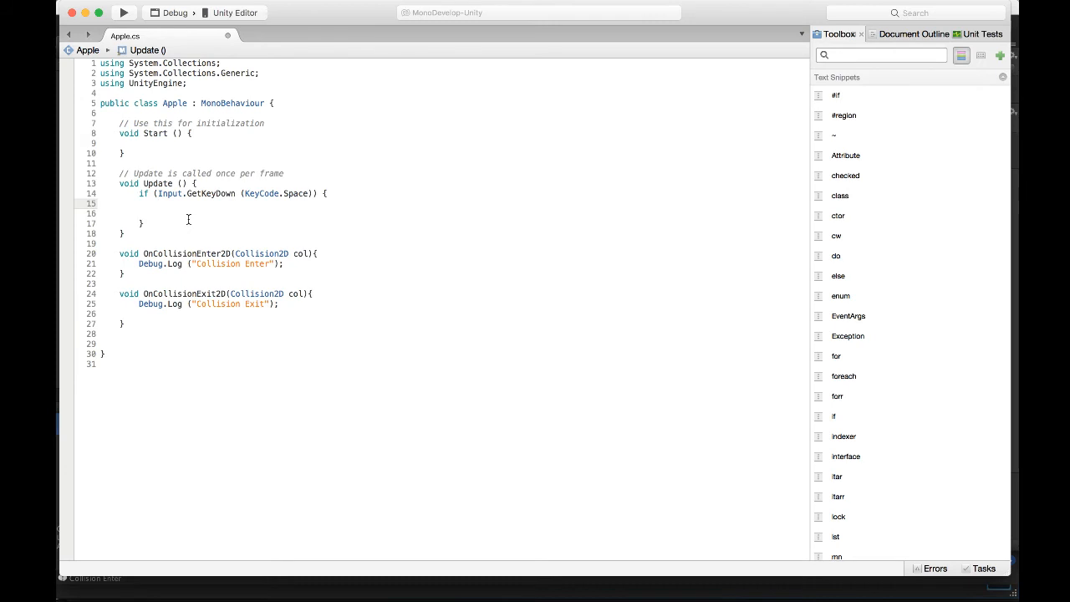
{"action": "type", "text": "g"}
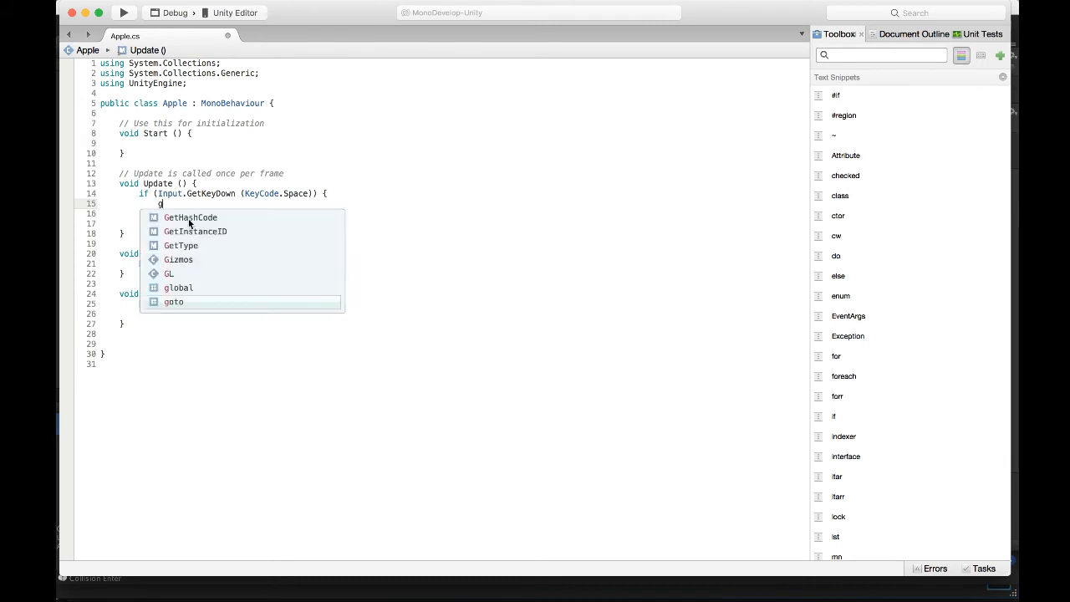
{"action": "type", "text": "etcompi"}
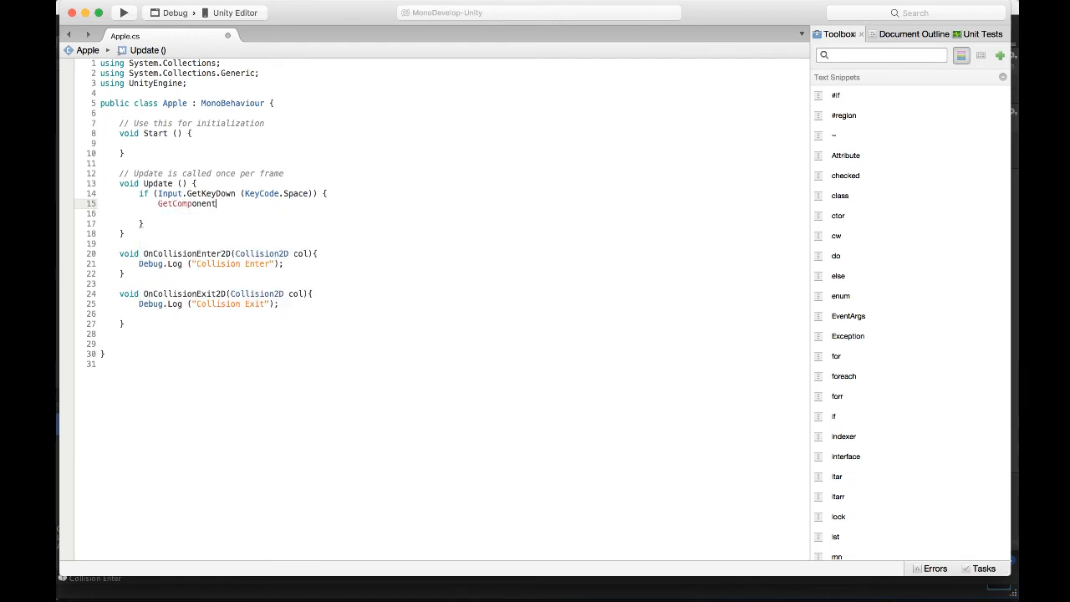
Complete GetComponent<Rigidbody2D>().AddForce(new Vector2(0f, 200f)) for the jump
{"action": "type", "text": "<rigi"}
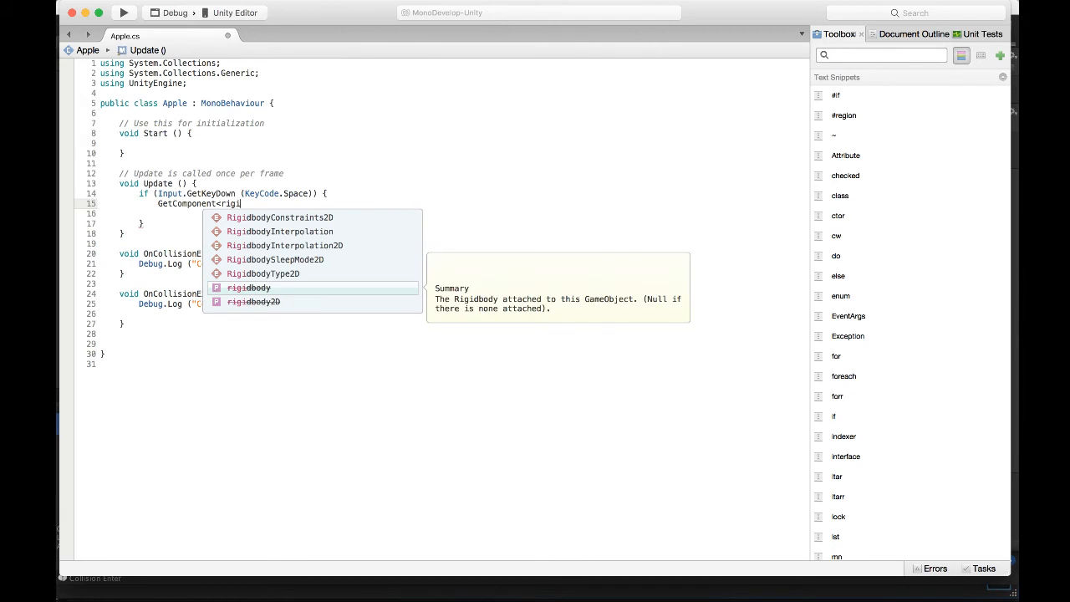
{"action": "type", "text": "2"}
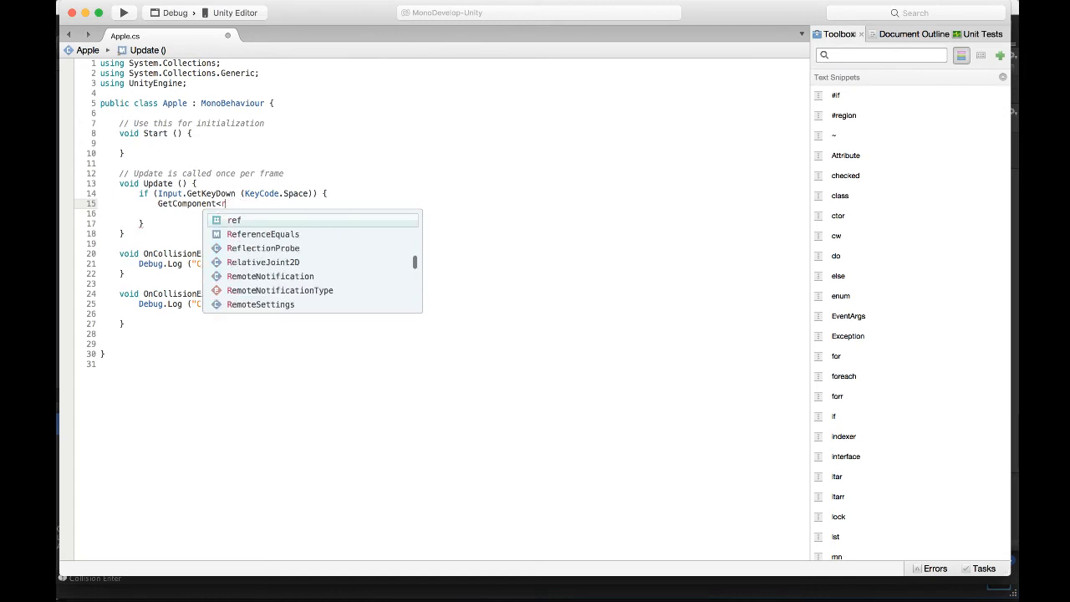
{"action": "type", "text": "igidbody2D>().a"}
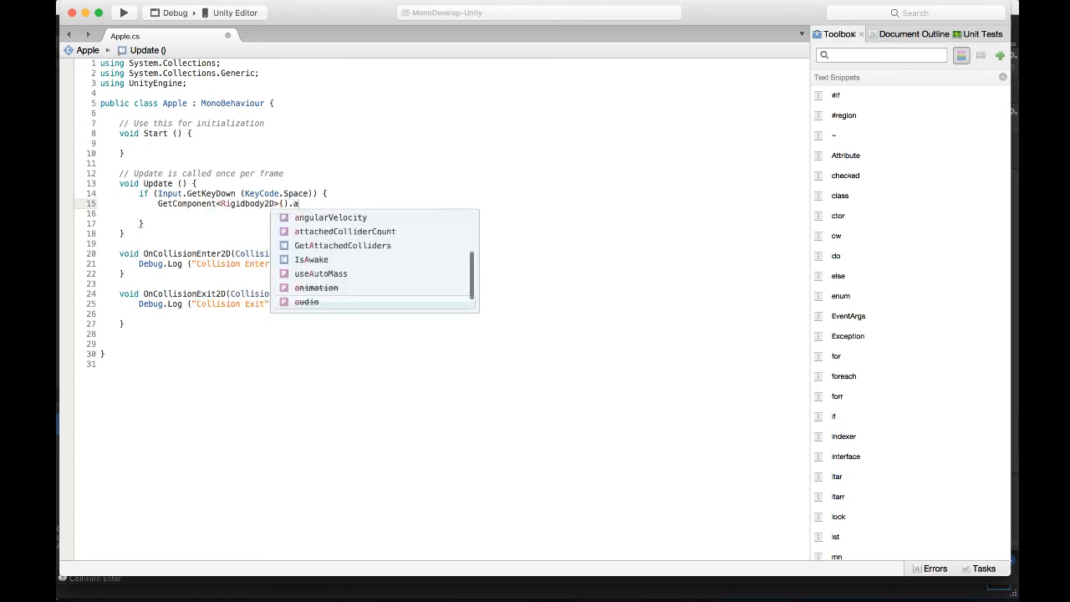
{"action": "type", "text": "ddForce(new v"}
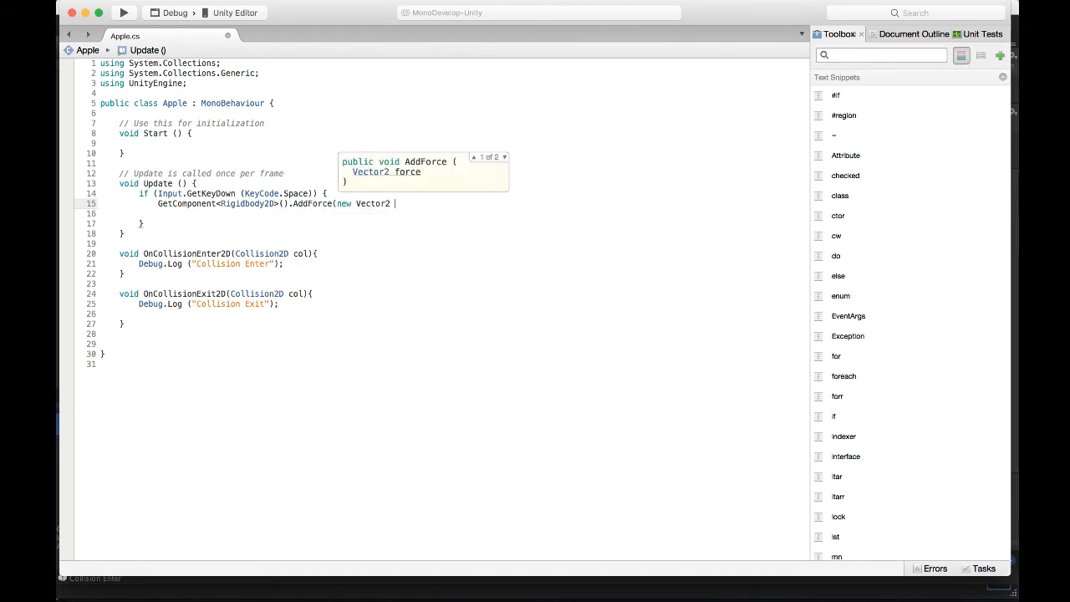
{"action": "type", "text": "(0f"}
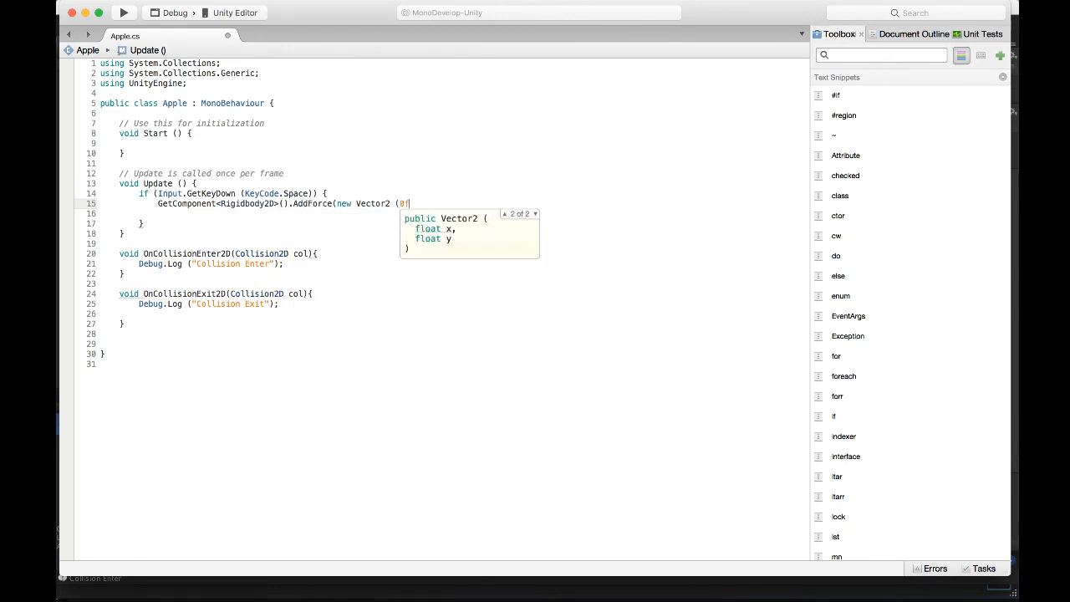
{"action": "type", "text": ",200f"}
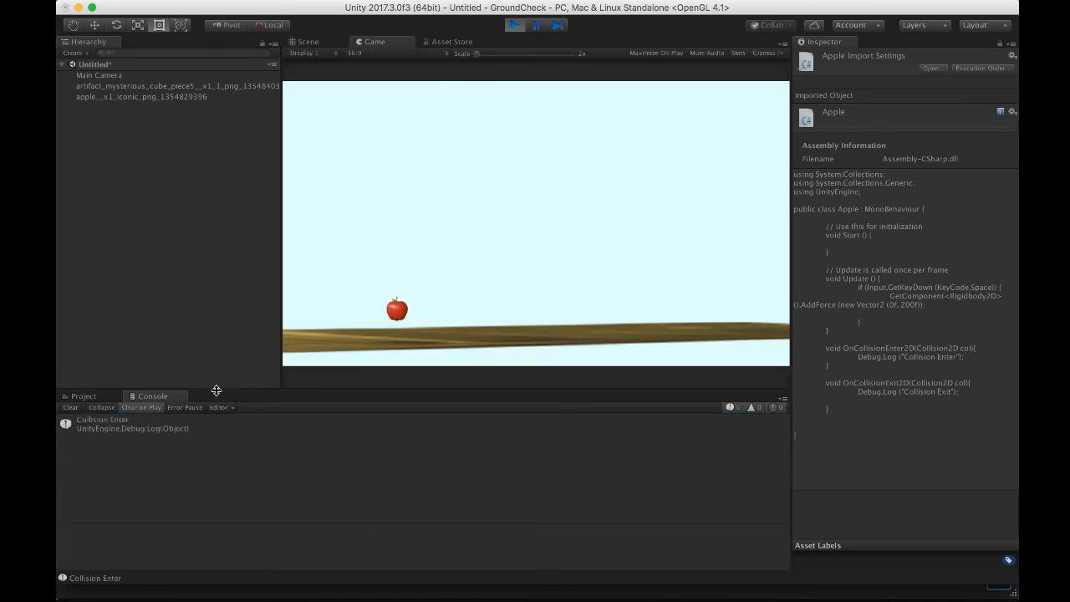
{"action": "mouse_move", "coordinate": [388, 327]}
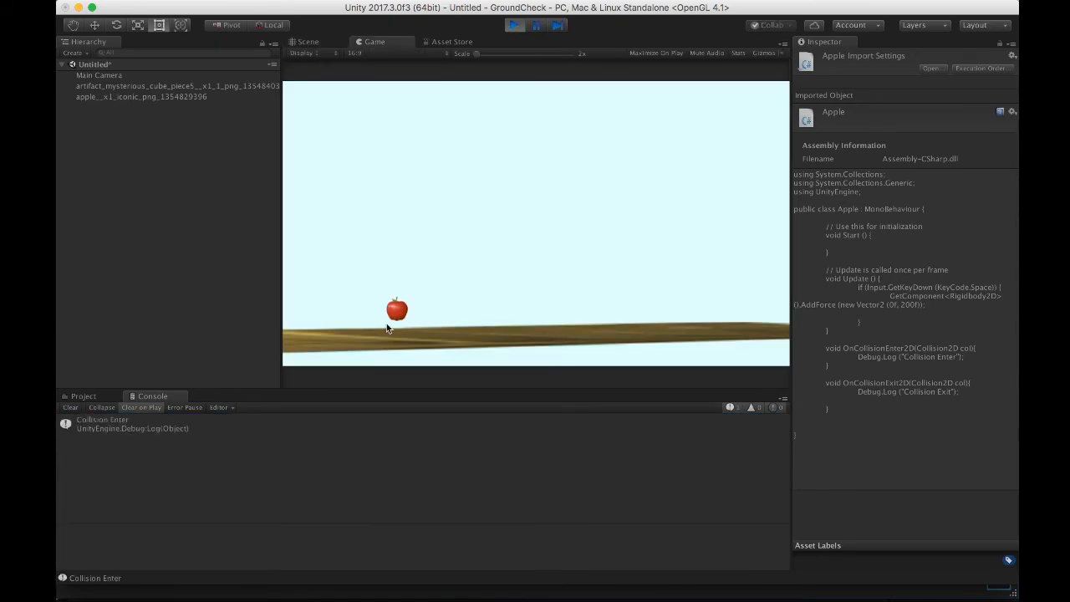
{"action": "mouse_move", "coordinate": [137, 465]}
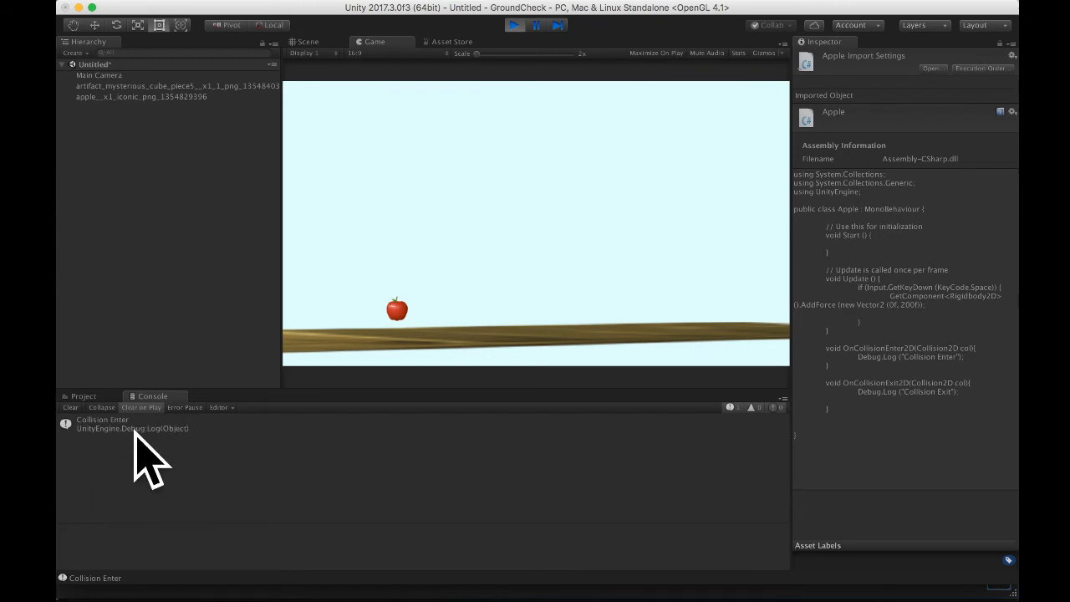
{"action": "mouse_move", "coordinate": [431, 316]}
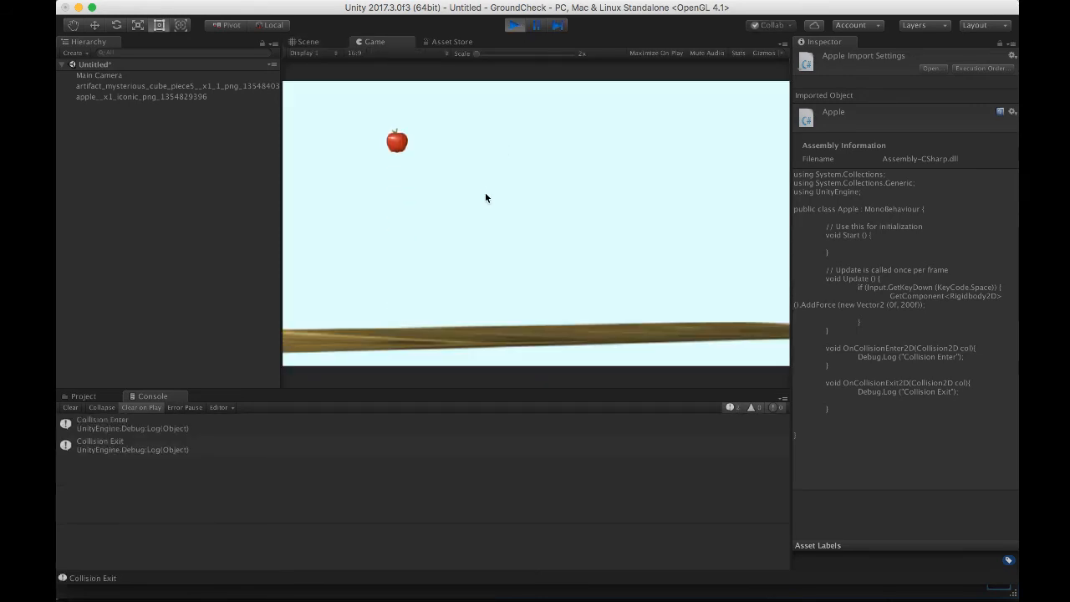
Play the scene to test the apple jumping and logging Collision Enter and Exit
{"action": "left_click", "coordinate": [308, 42]}
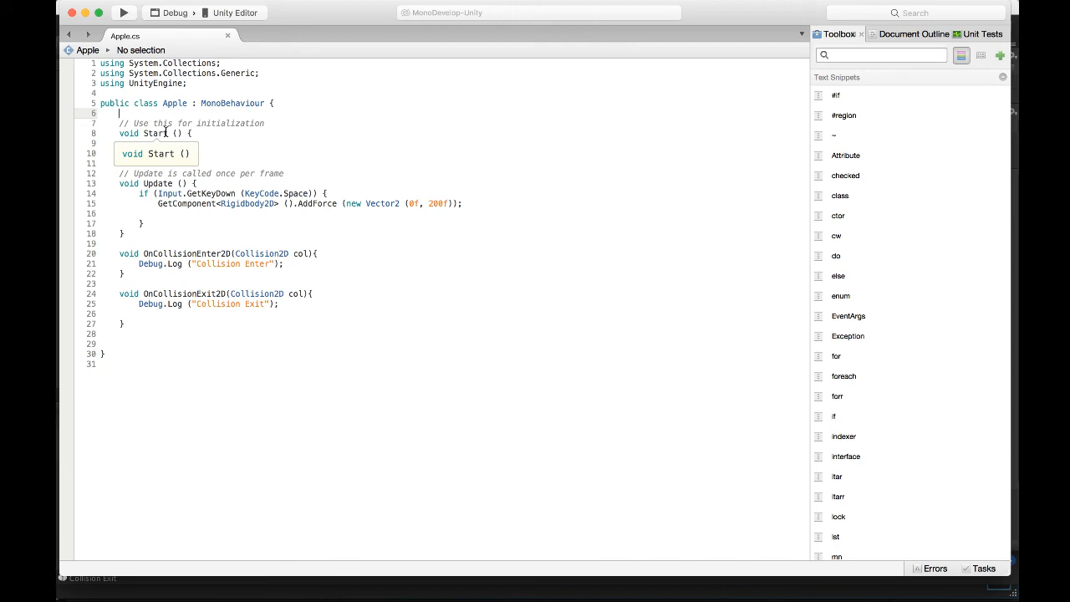
Declare the field bool grounded = false in the Apple script
{"action": "type", "text": "bool"}
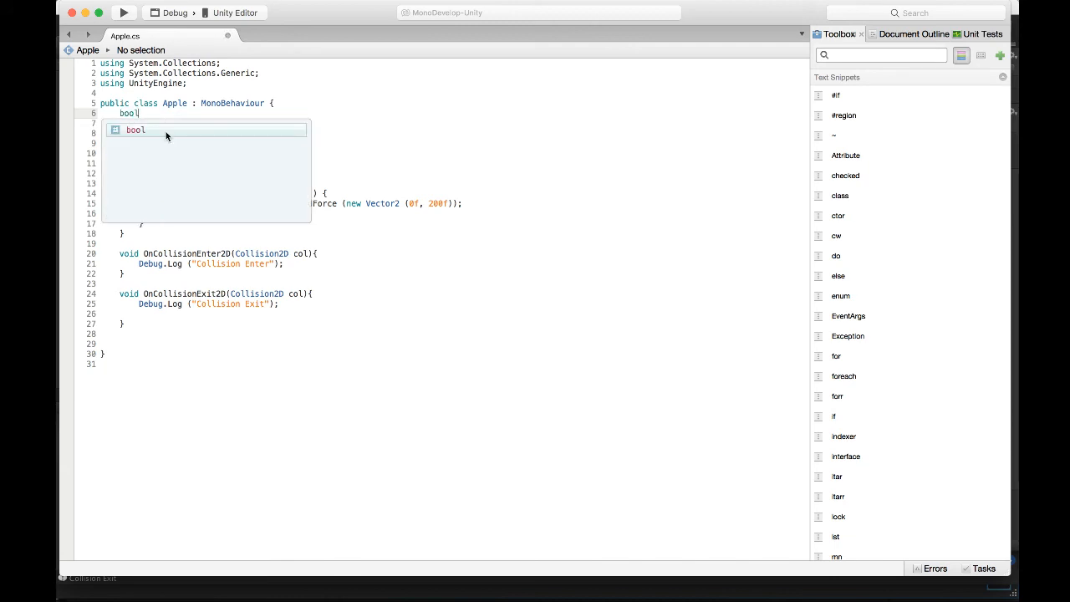
{"action": "type", "text": "groun"}
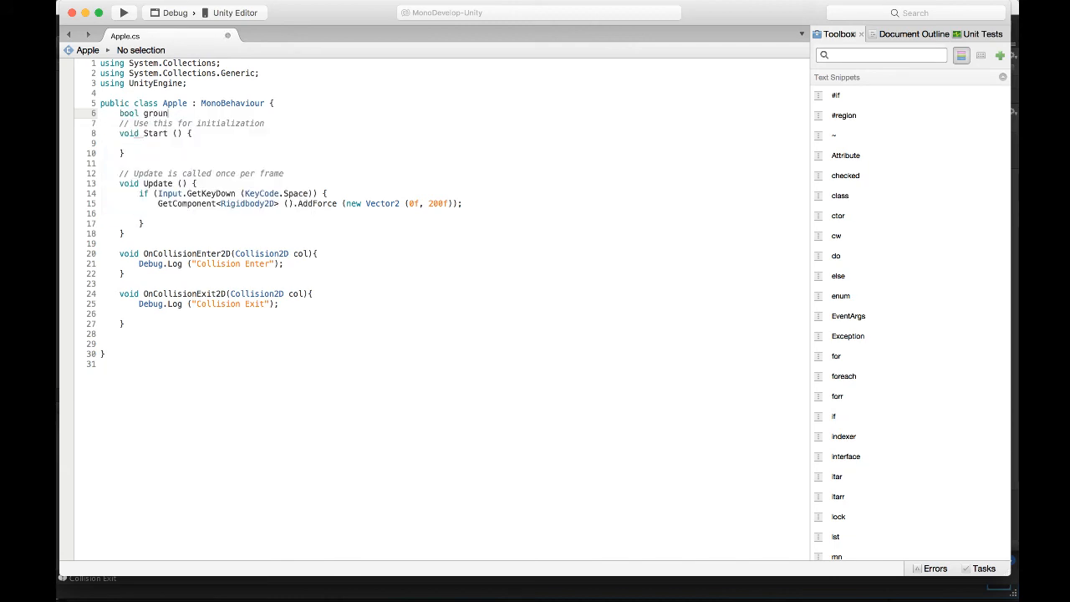
{"action": "type", "text": "ded = false;"}
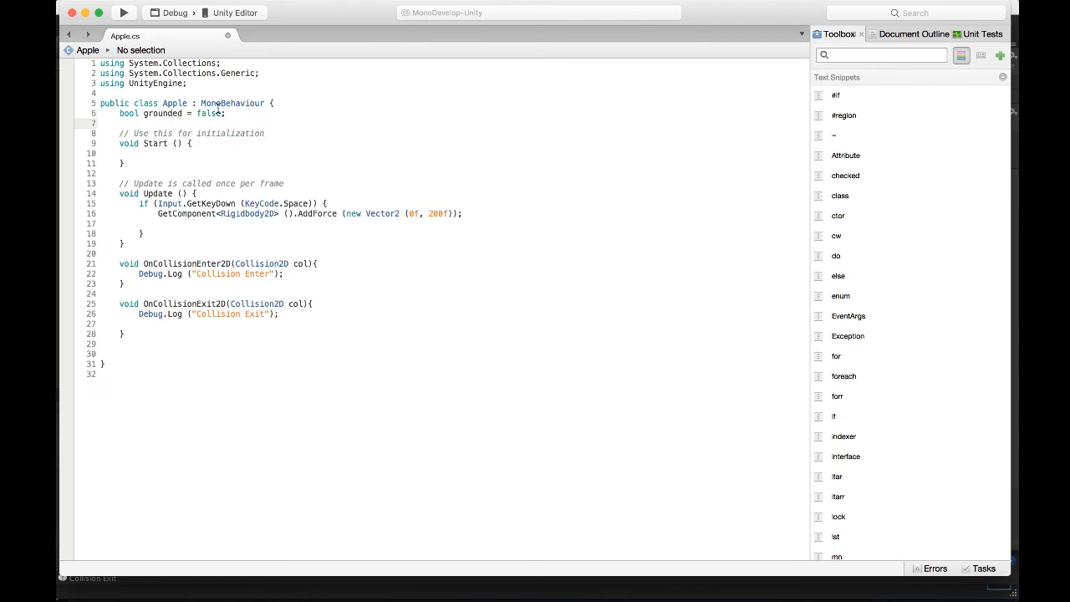
Set grounded = true in OnCollisionEnter2D and grounded = false in OnCollisionExit2D
{"action": "double_click", "coordinate": [209, 114]}
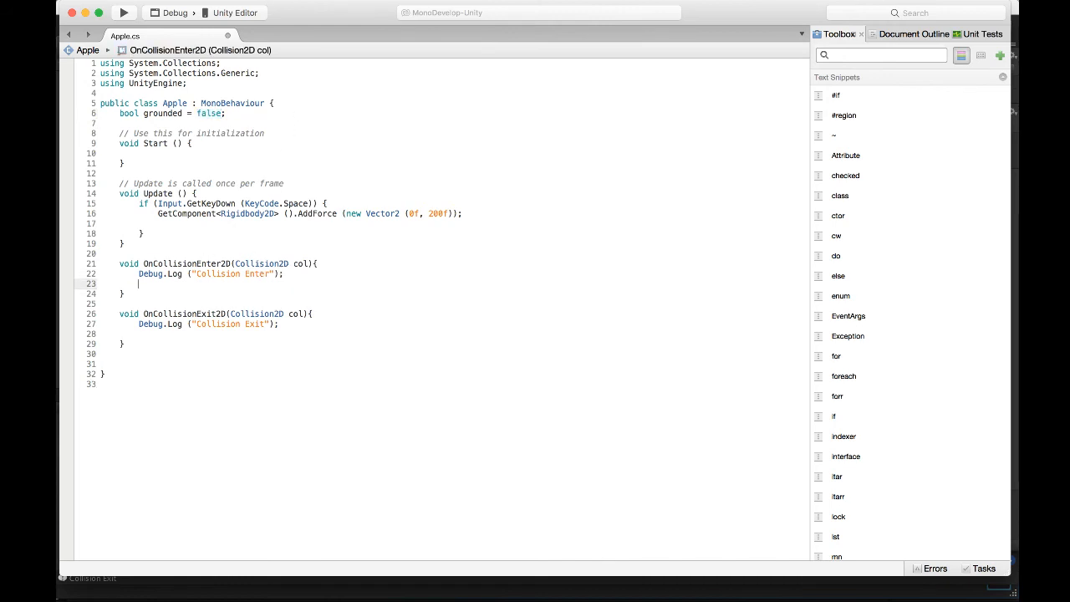
{"action": "type", "text": "grounded = true;"}
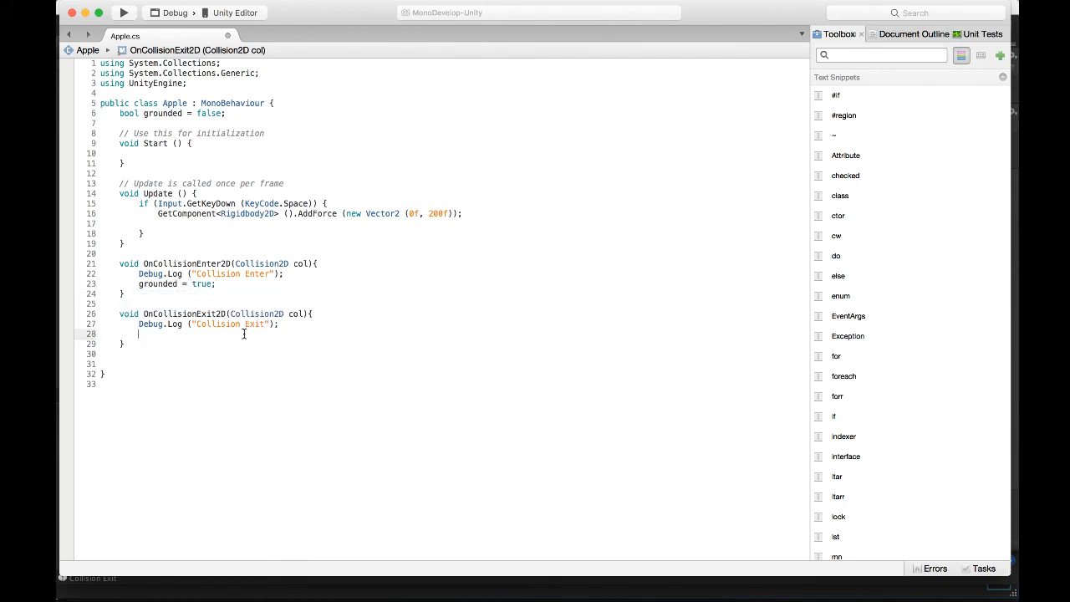
{"action": "type", "text": "grounded = false;"}
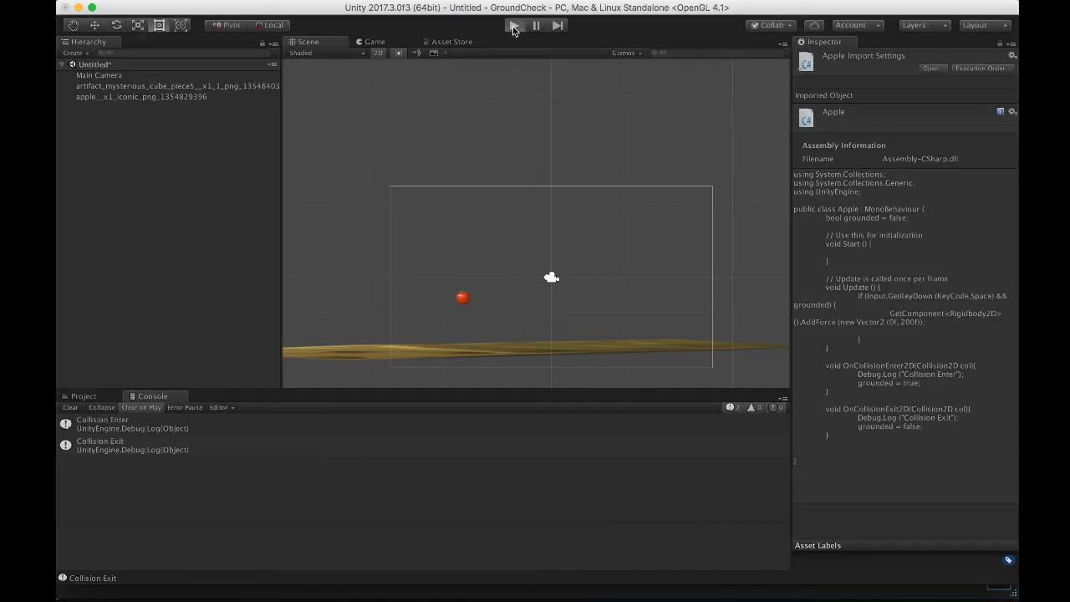
Play the scene and jump repeatedly while the Console logs Collision Enter and Exit
{"action": "left_click", "coordinate": [515, 25]}
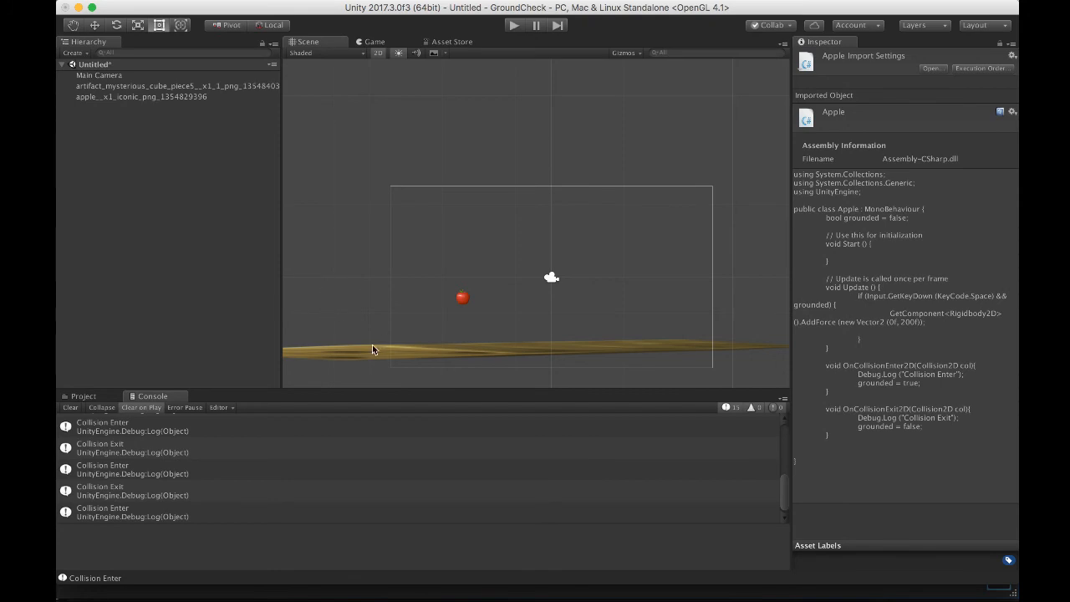
Add a new tag named Ground from the ground sprite's Inspector Tag list and save it
{"action": "left_click", "coordinate": [176, 86]}
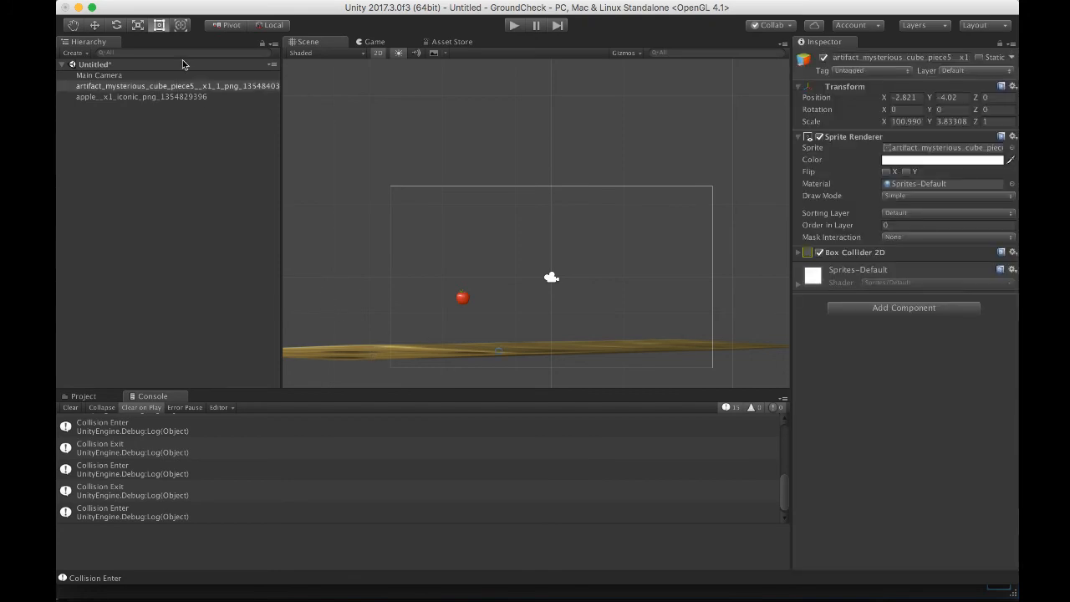
{"action": "left_click", "coordinate": [167, 85]}
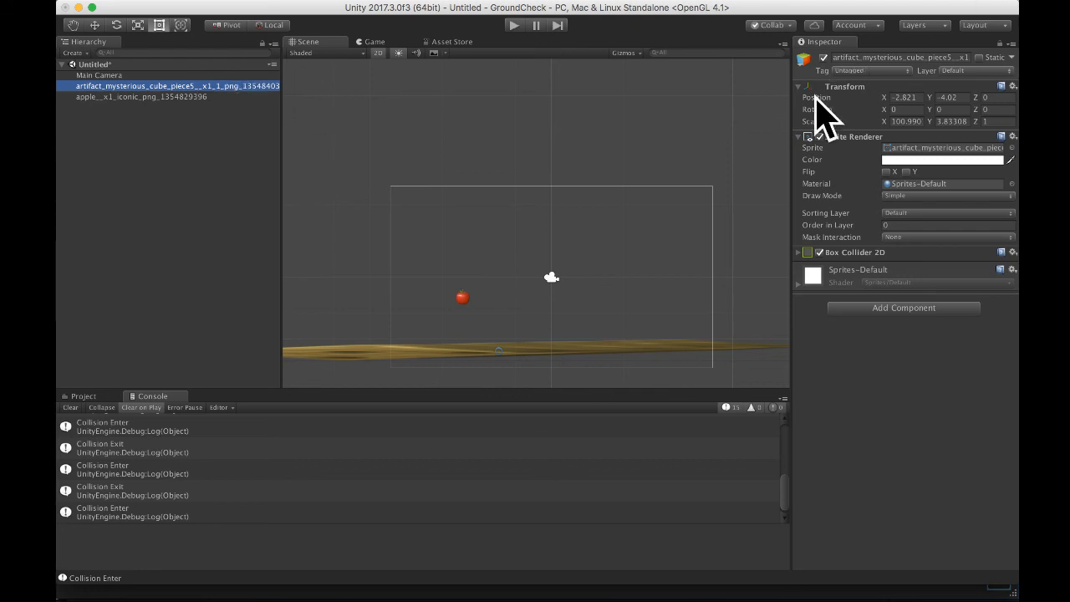
{"action": "left_click", "coordinate": [872, 70]}
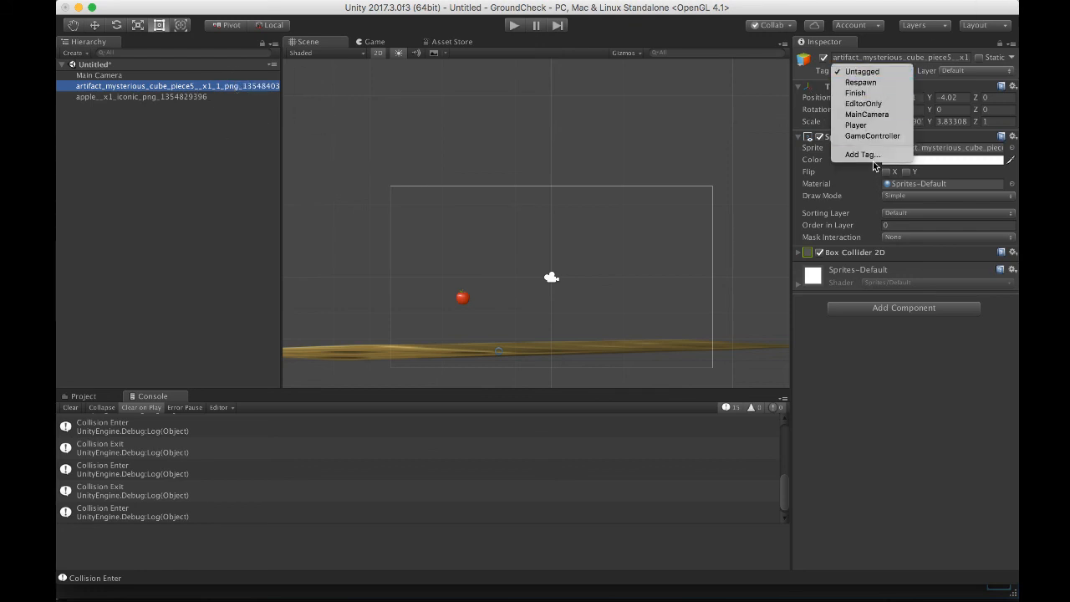
{"action": "left_click", "coordinate": [862, 154]}
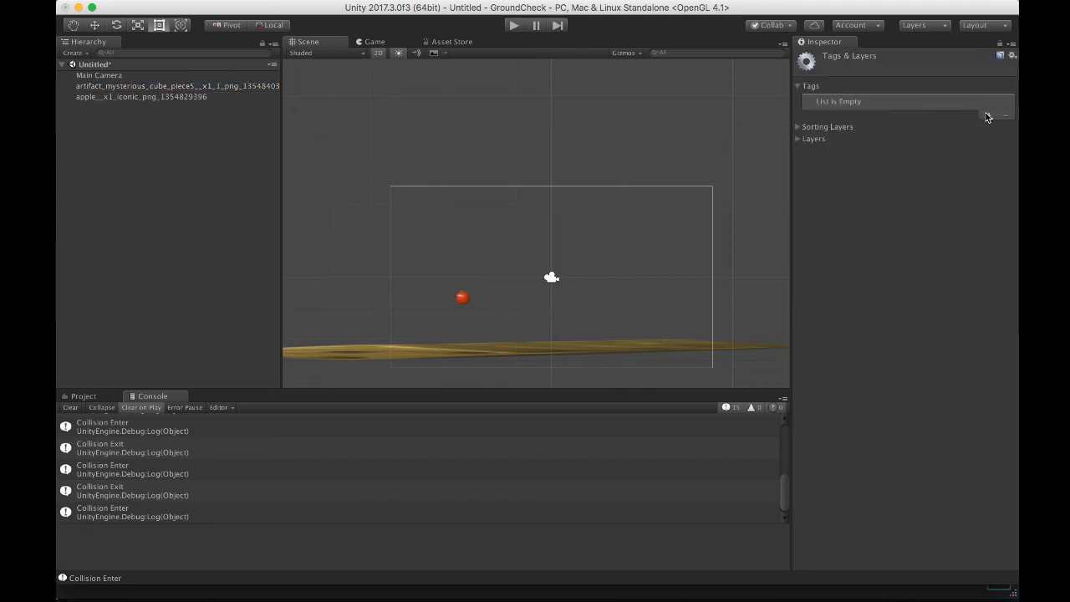
{"action": "type", "text": "Ground"}
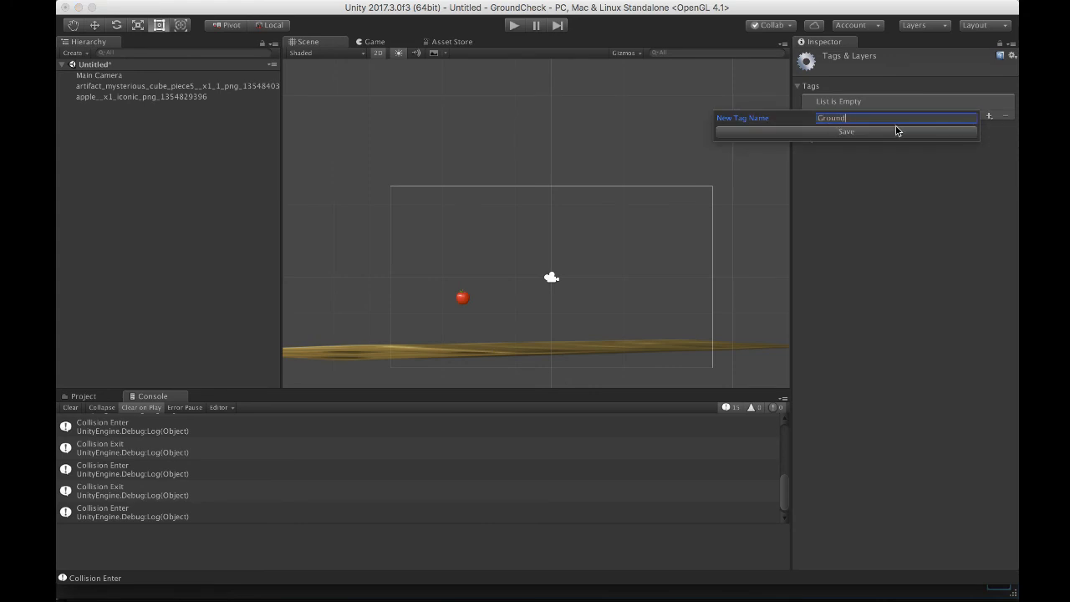
{"action": "left_click", "coordinate": [846, 131]}
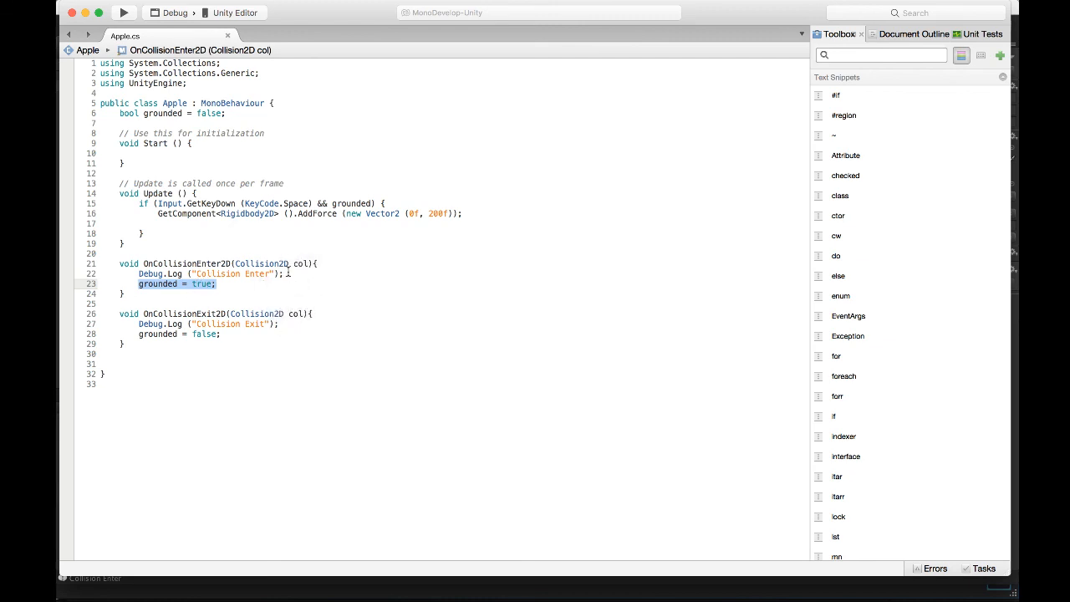
Wrap grounded = true in if (col.gameObject.tag == "Ground") { } inside OnCollisionEnter2D
{"action": "type", "text": "if"}
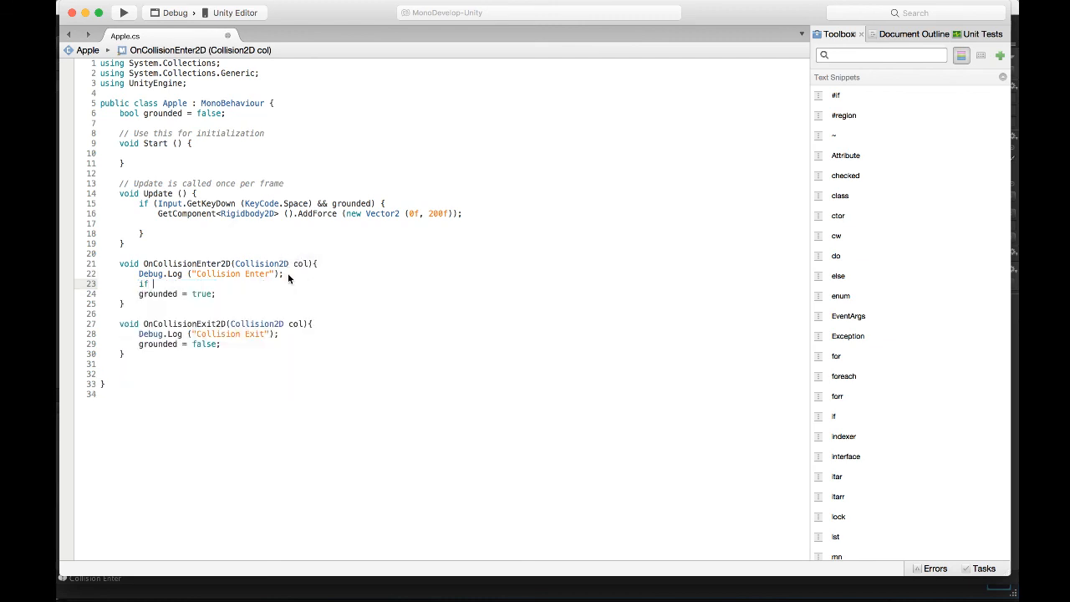
{"action": "type", "text": "(col.gna"}
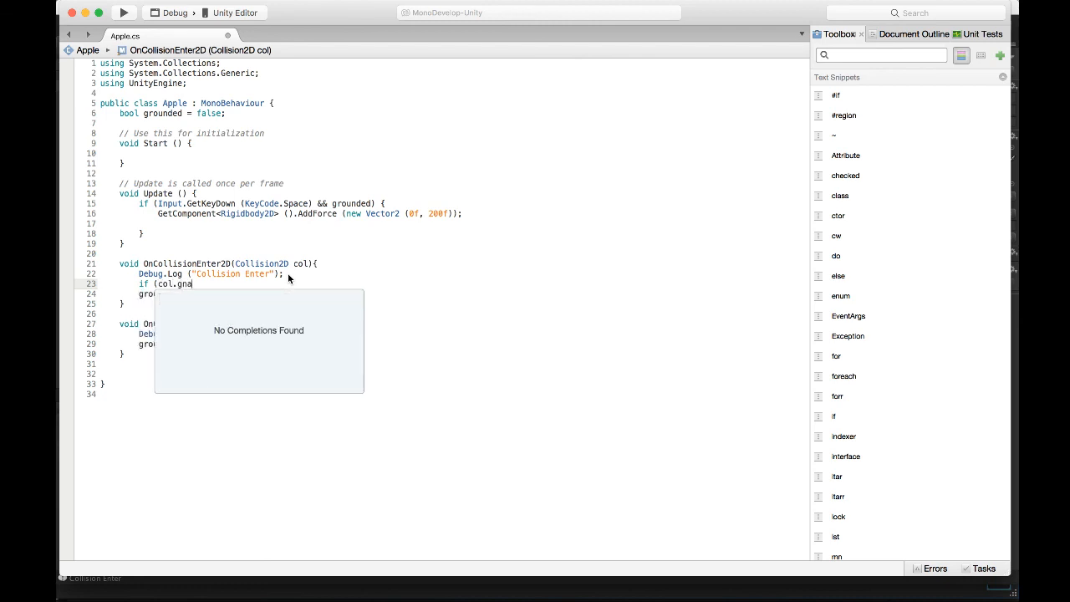
{"action": "type", "text": "ameObject.tag =="}
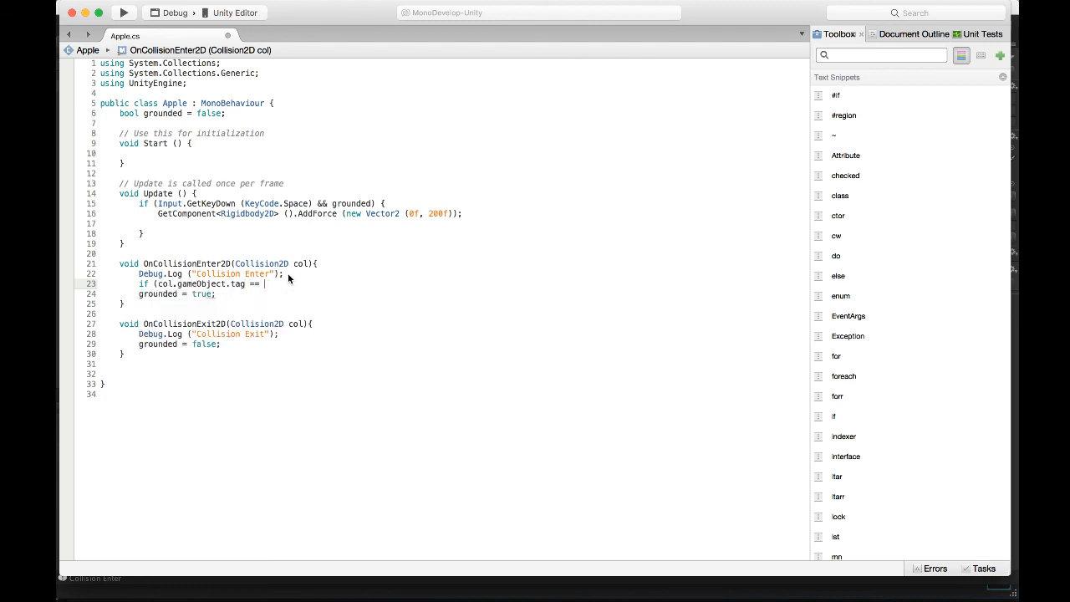
{"action": "type", "text": "\"Ground\""}
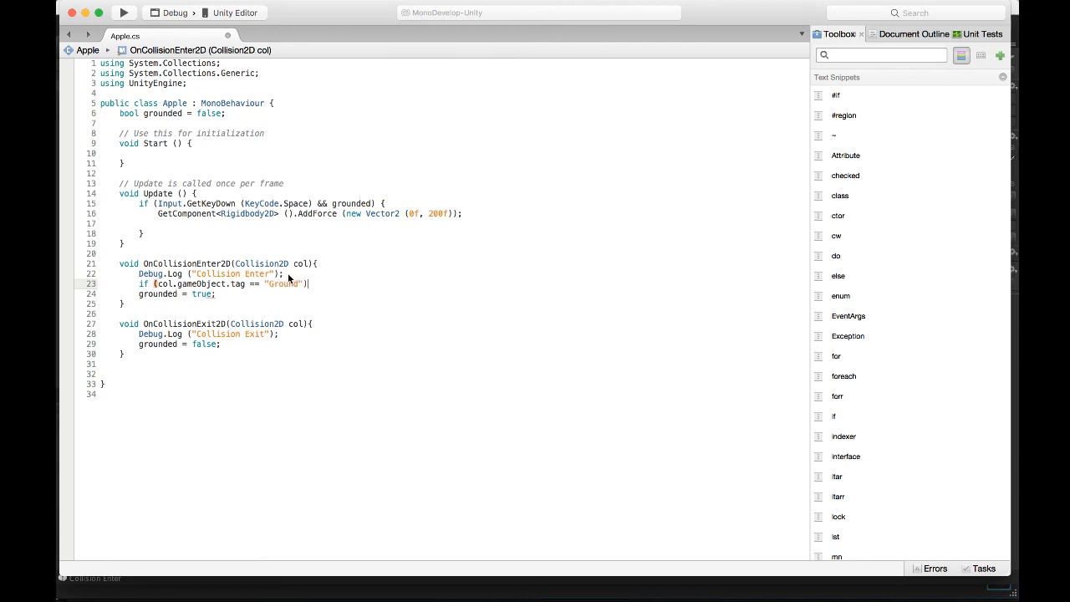
{"action": "type", "text": "{"}
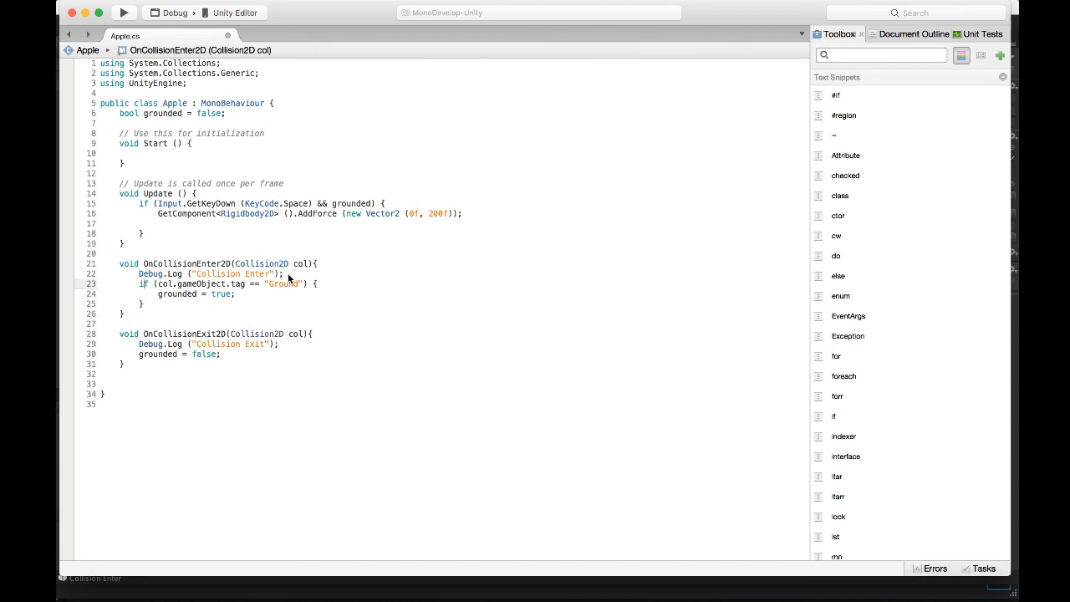
{"action": "left_click", "coordinate": [167, 345]}
{"action": "type", "text": "if (col.gameObject.tag == \"Ground\") {"}
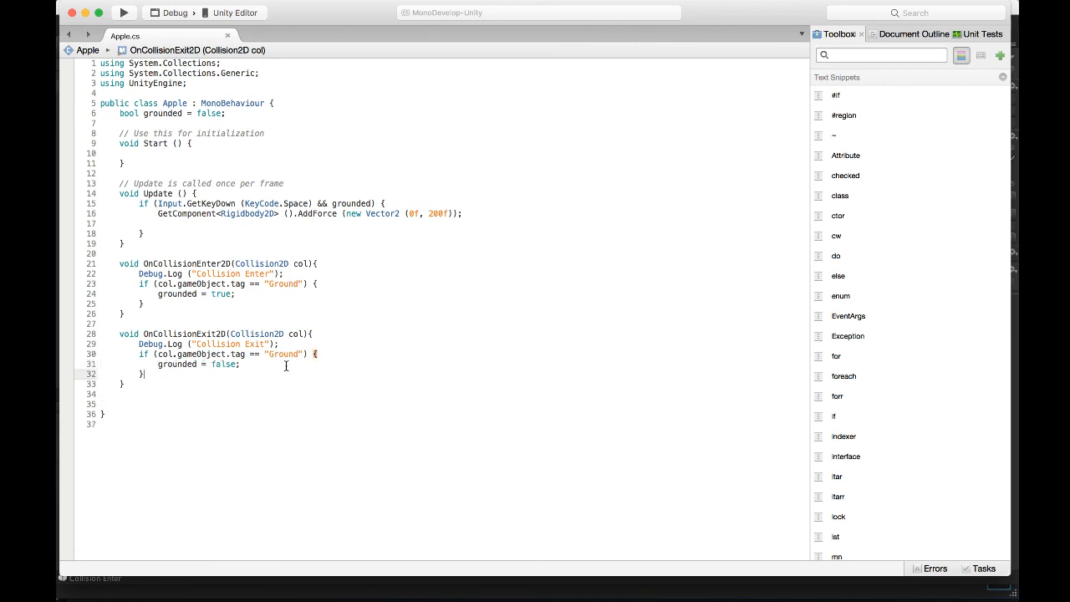
{"action": "mouse_move", "coordinate": [264, 365]}
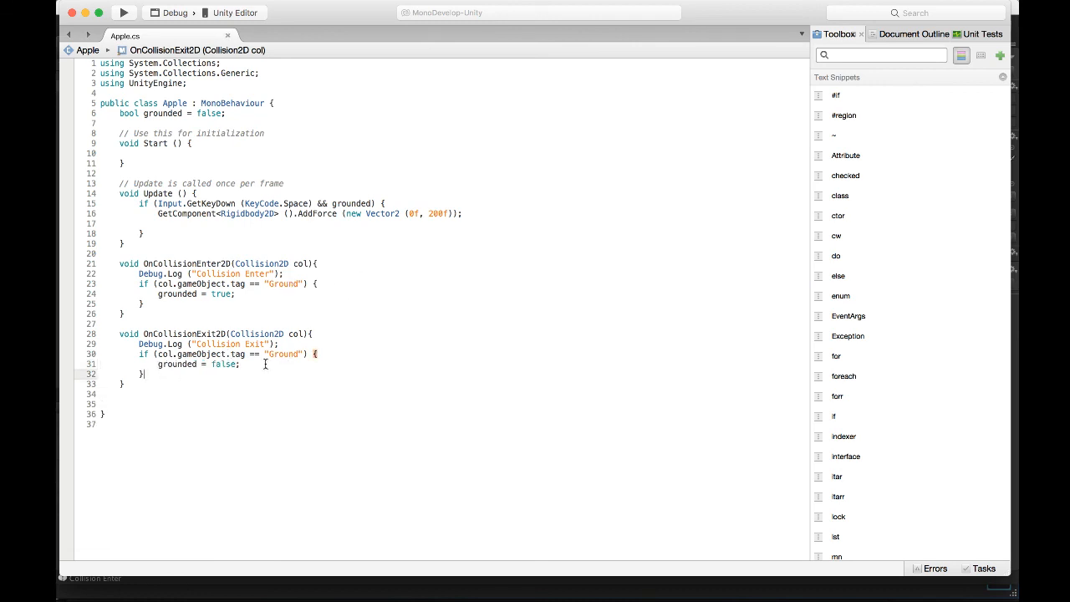